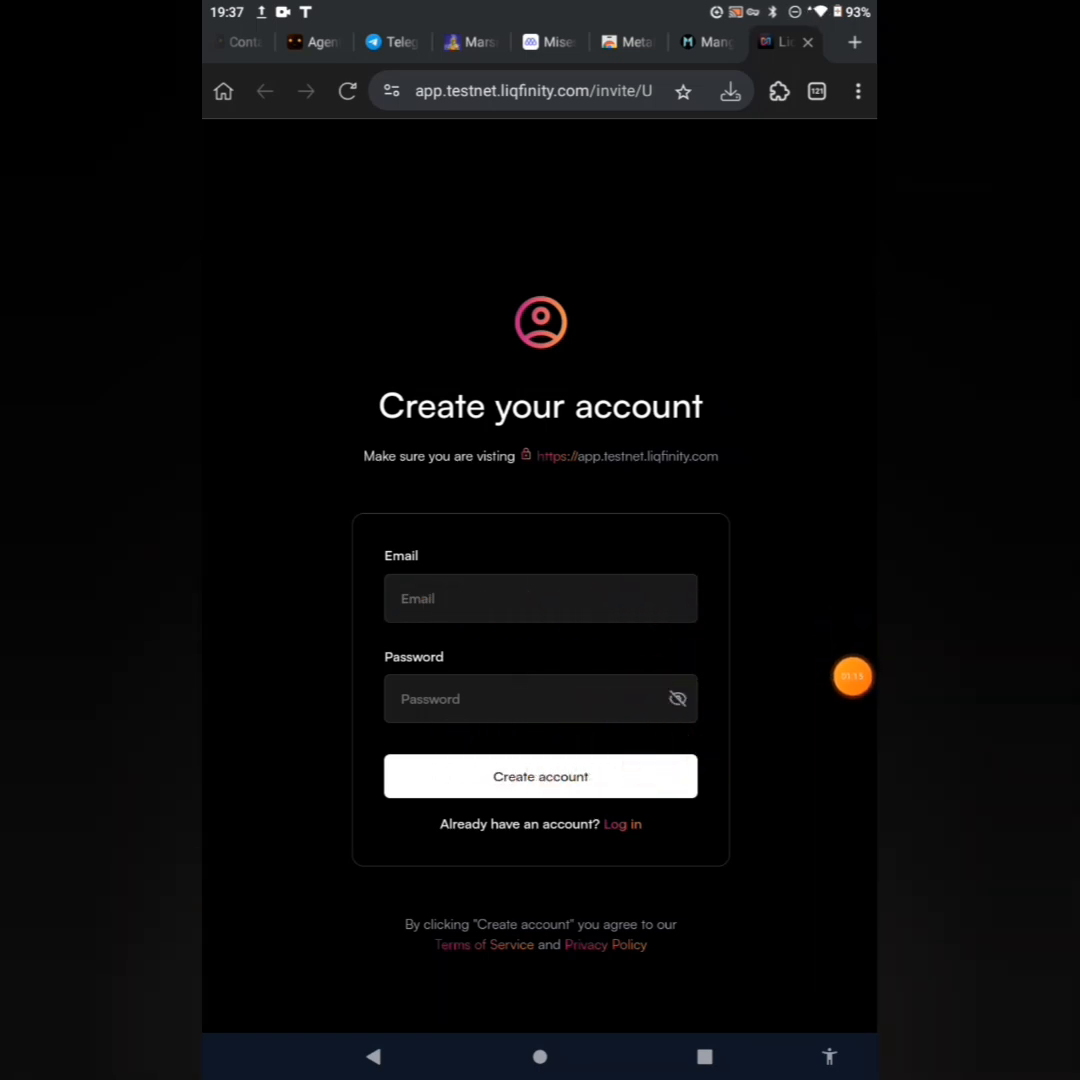
# Fill in the sign-up email to create the Liqfinity Testnet account.
pyautogui.click(540, 776)
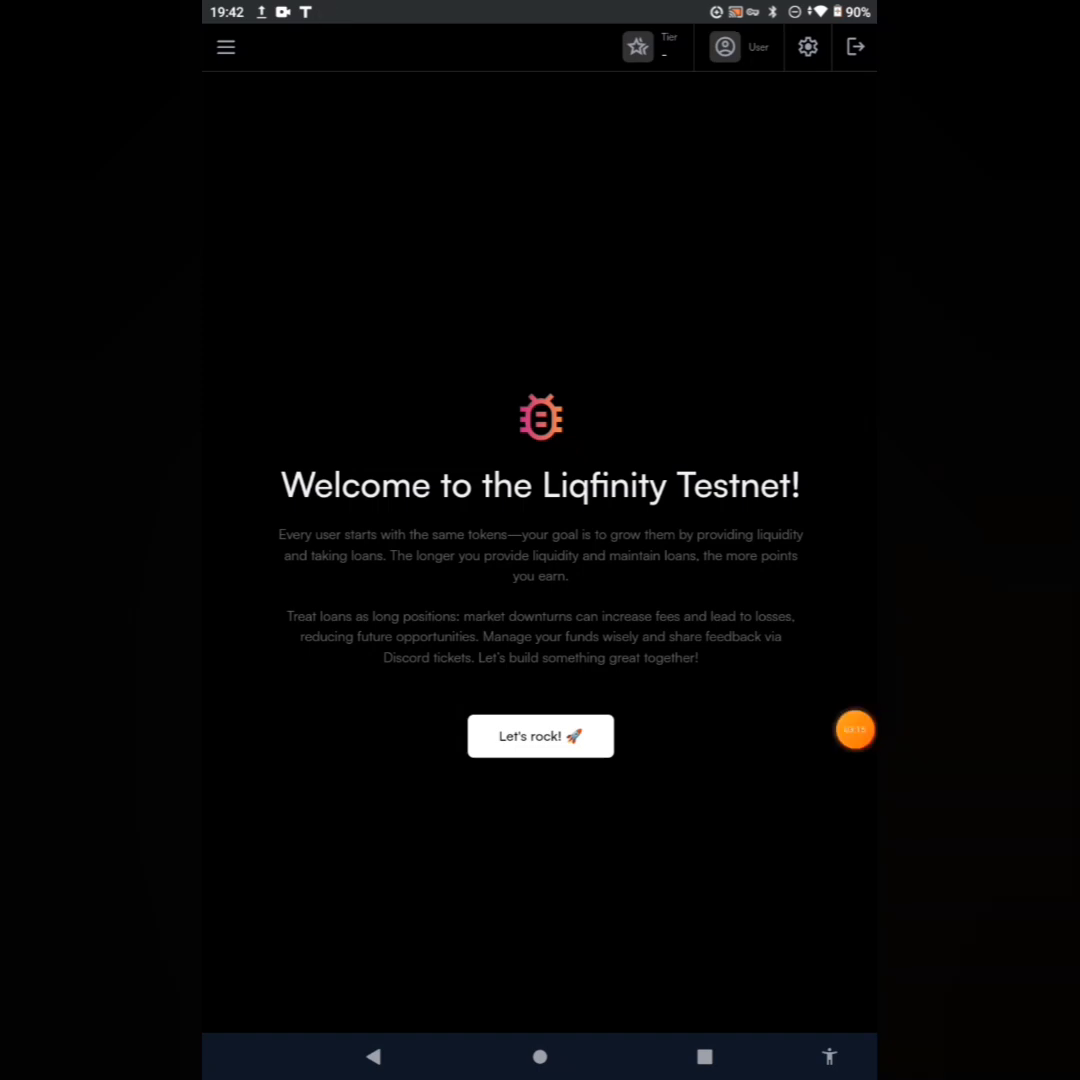
# Enter the testnet via Let's rock! and review the $100,325.53 balance and BTC/ETH/LTC holdings.
pyautogui.click(540, 736)
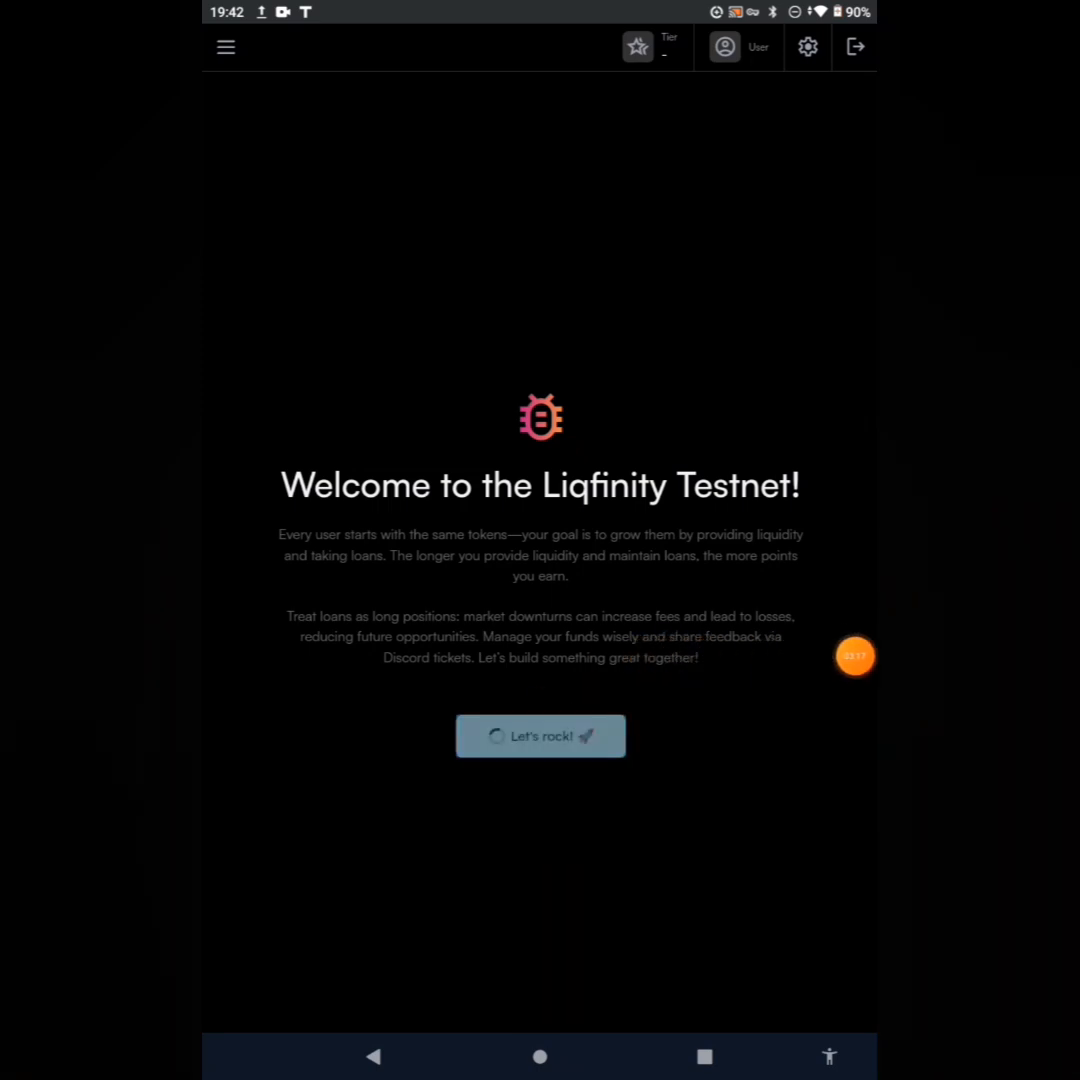
pyautogui.click(540, 736)
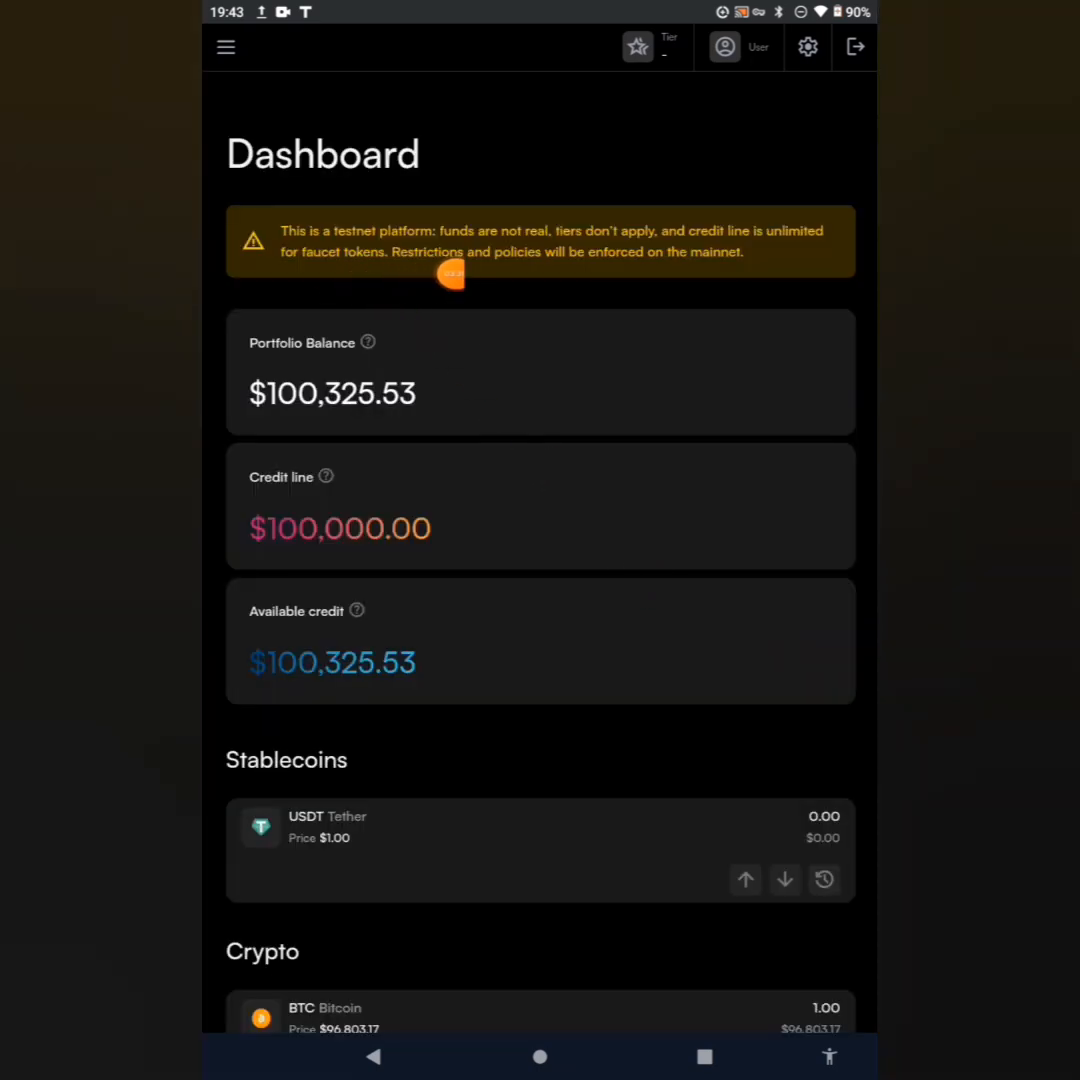
pyautogui.moveTo(540, 270)
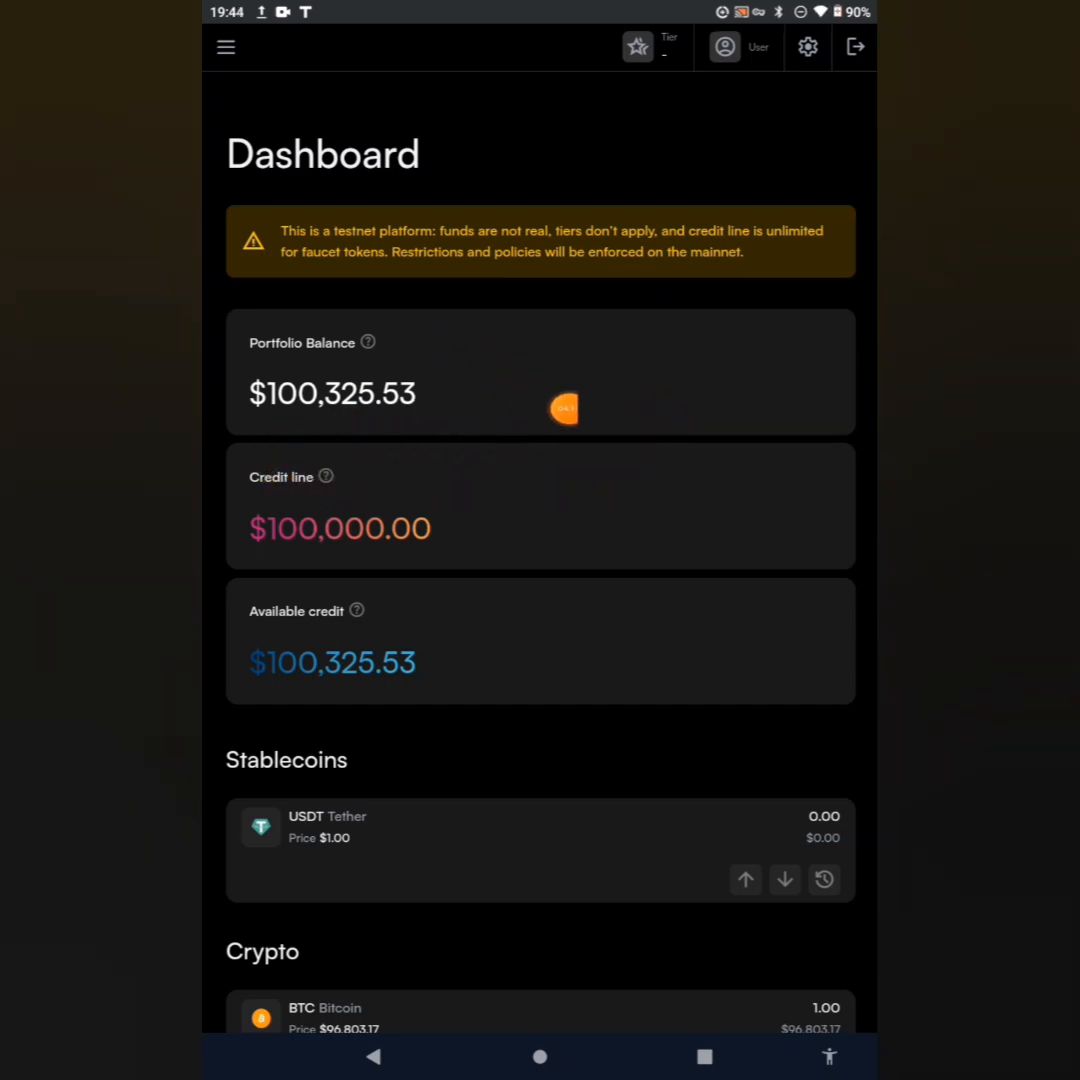
pyautogui.scroll(-3)
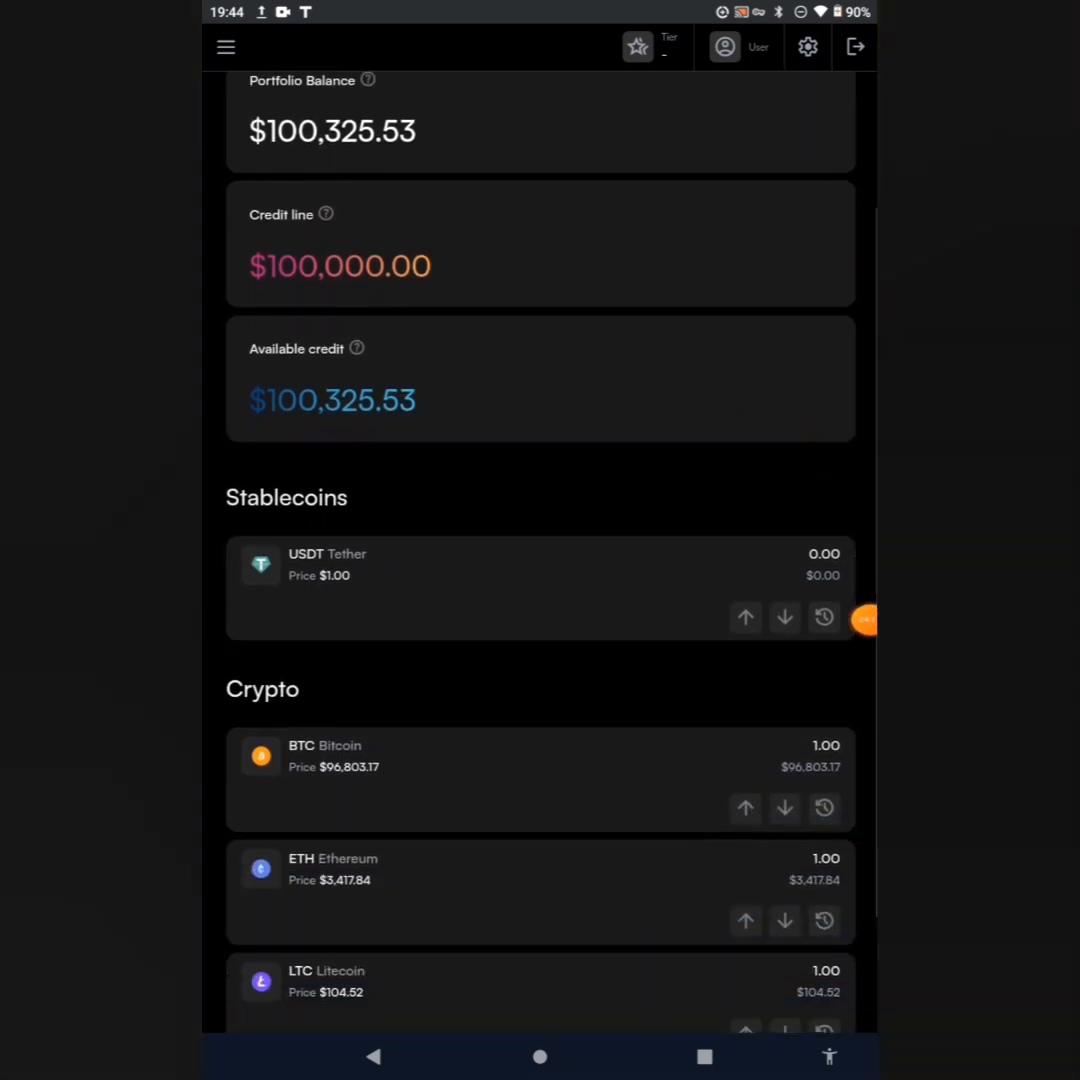
pyautogui.scroll(-3)
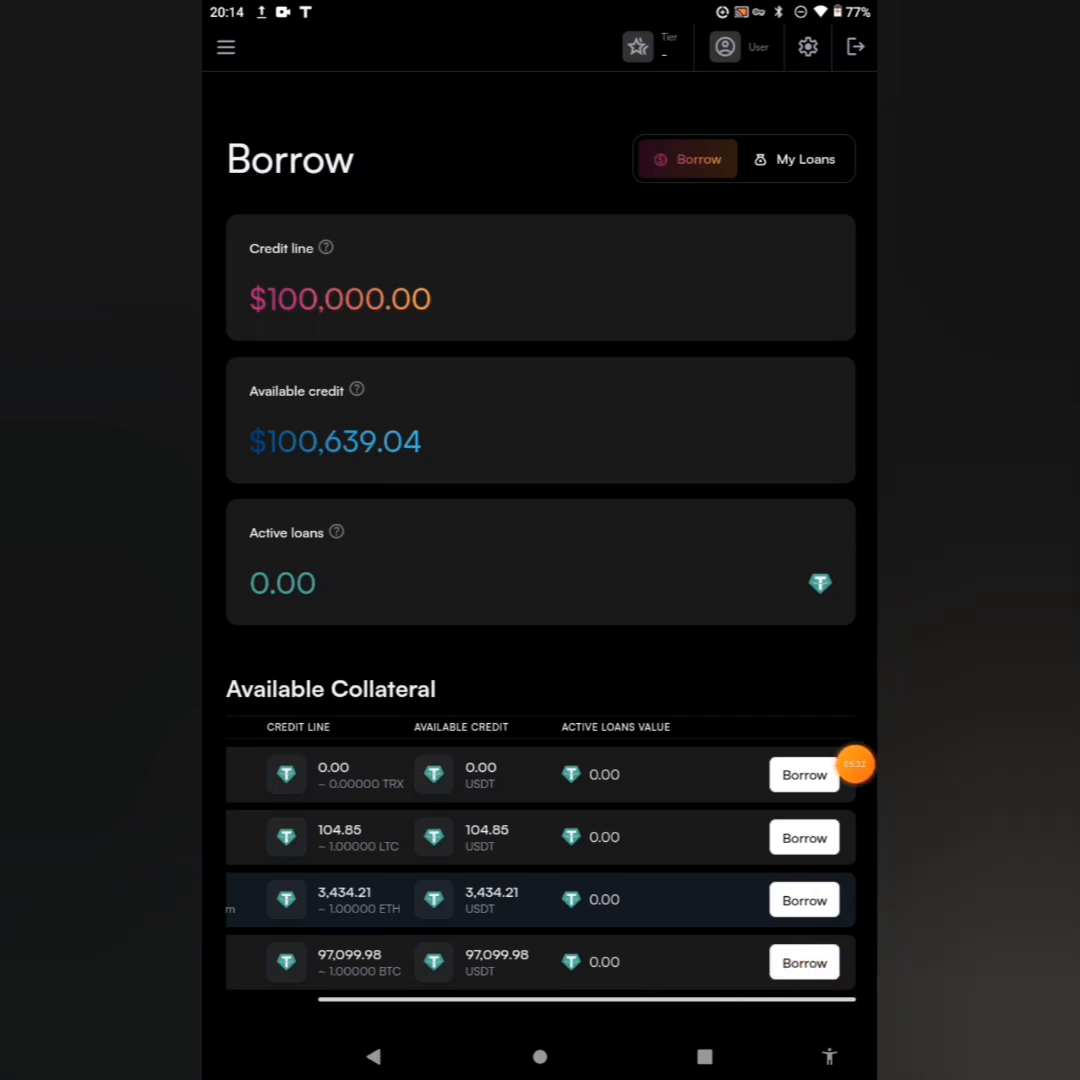
# Request the maximum 97,200 USDT loan against 1 BTC and submit it for review.
pyautogui.click(804, 962)
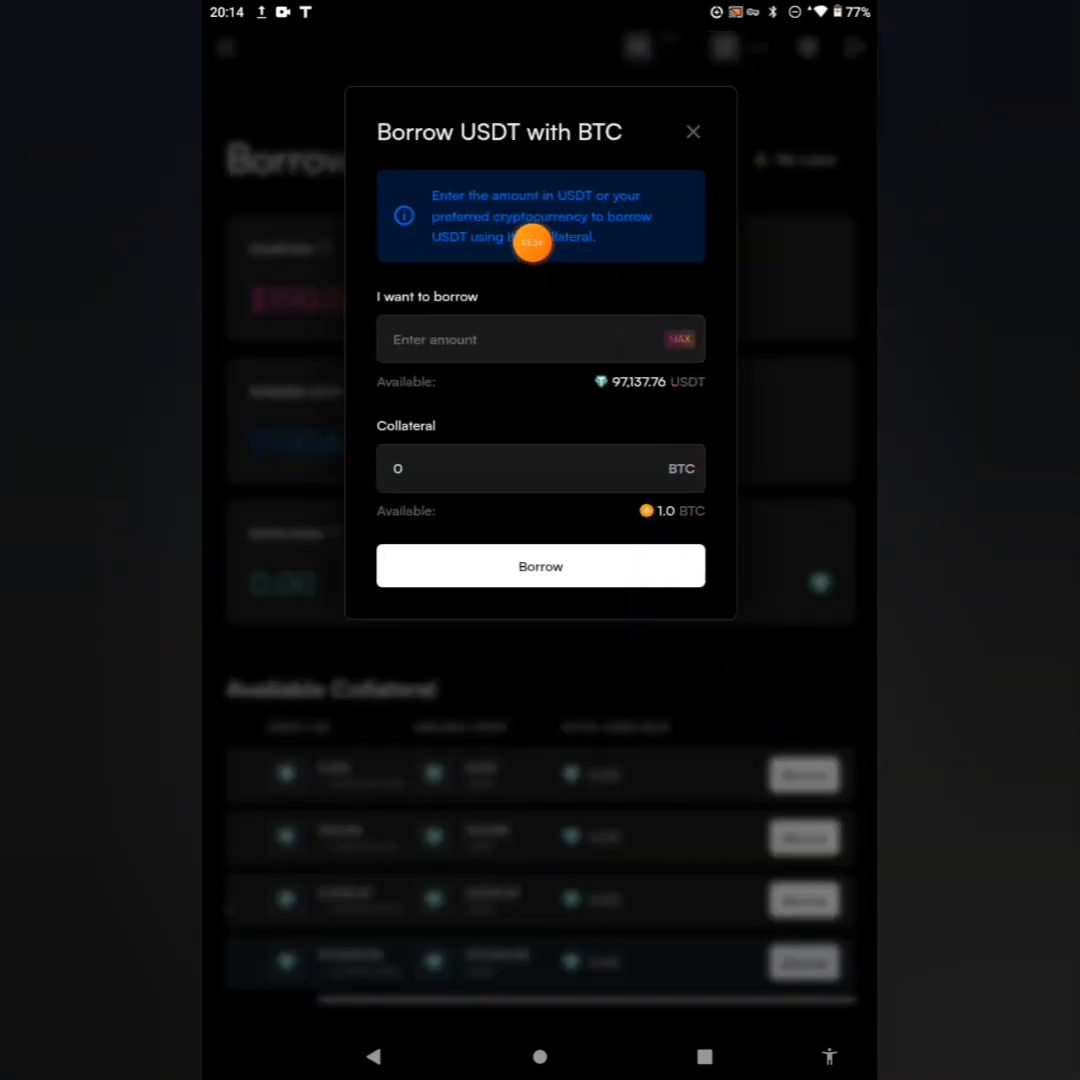
pyautogui.moveTo(504, 190)
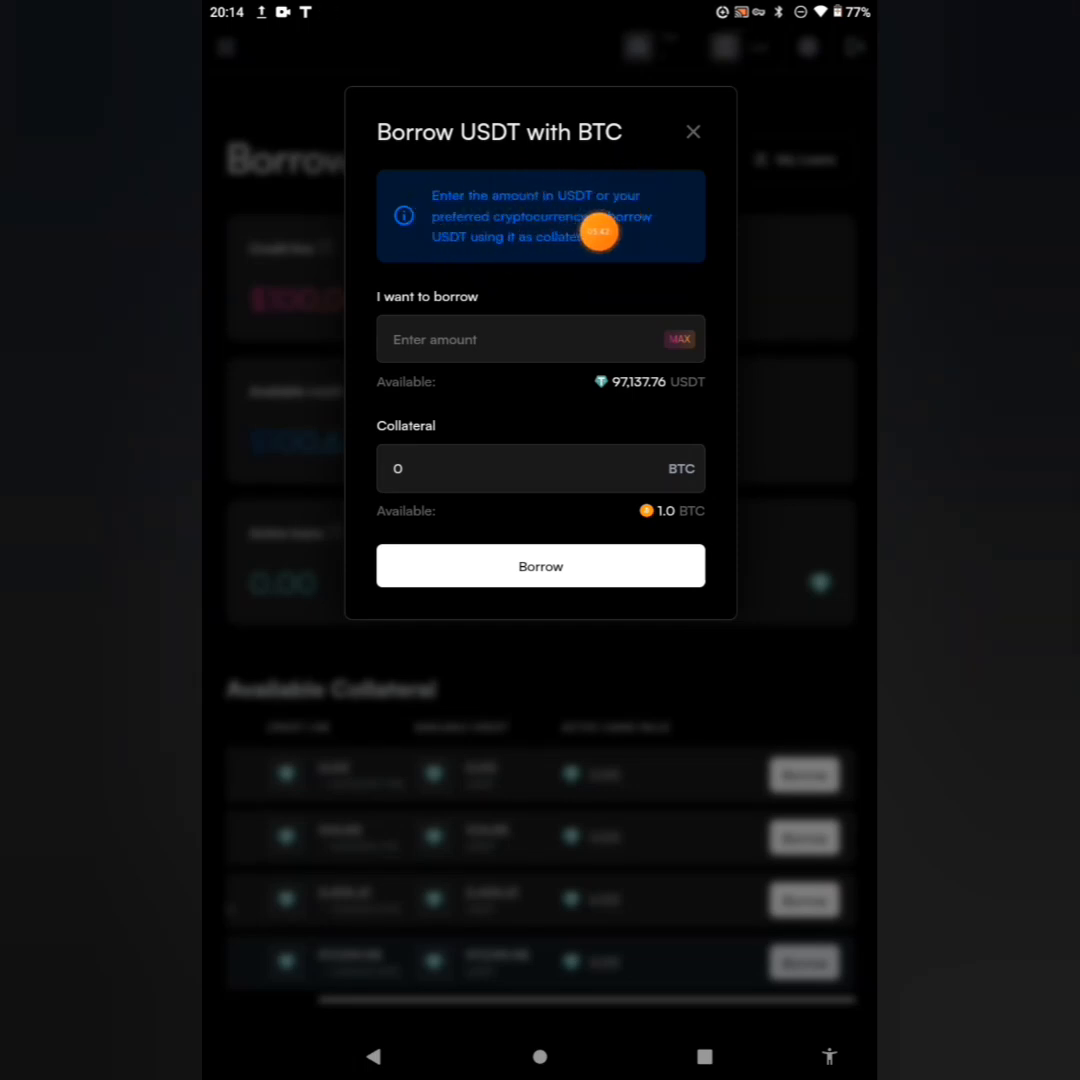
pyautogui.moveTo(474, 256)
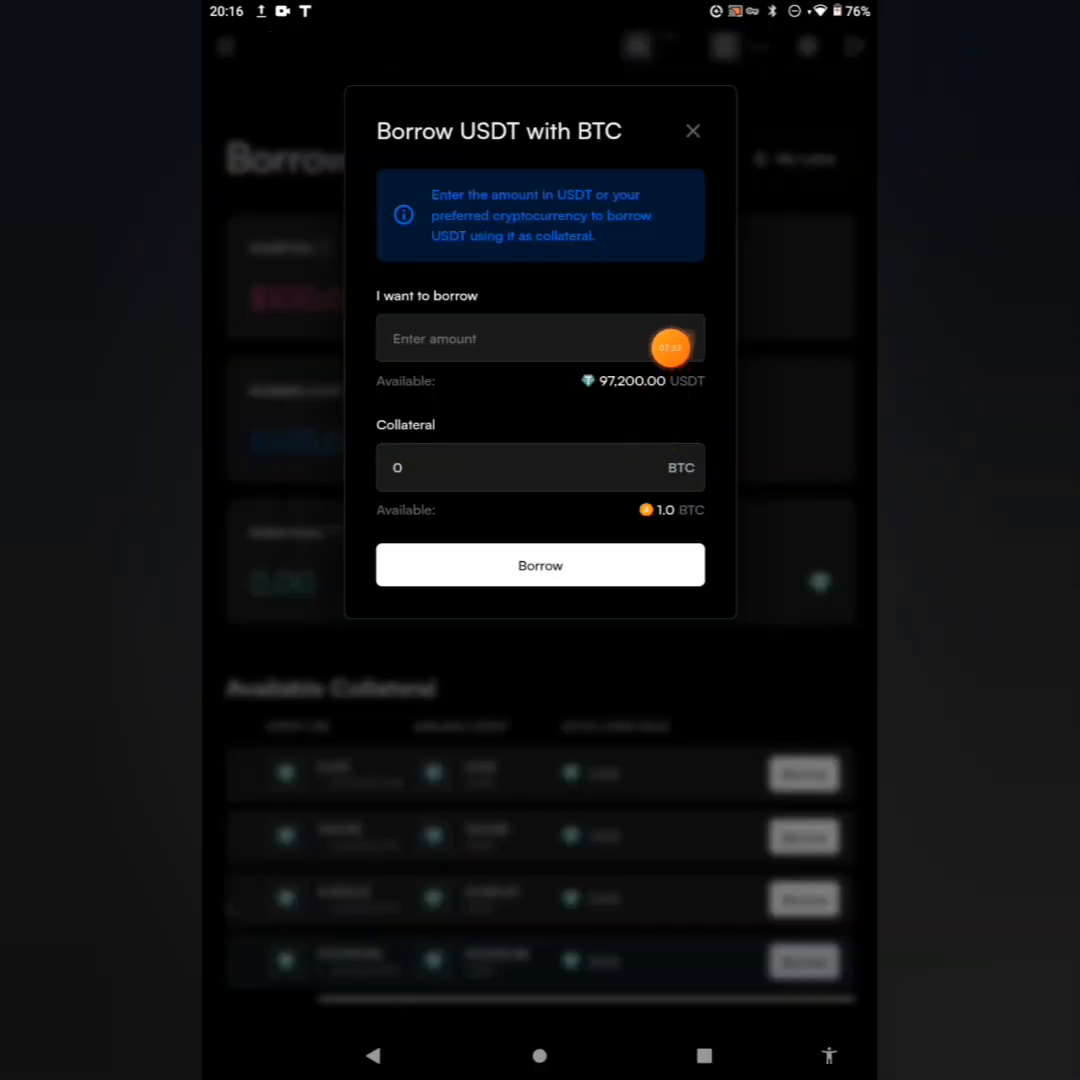
pyautogui.click(676, 338)
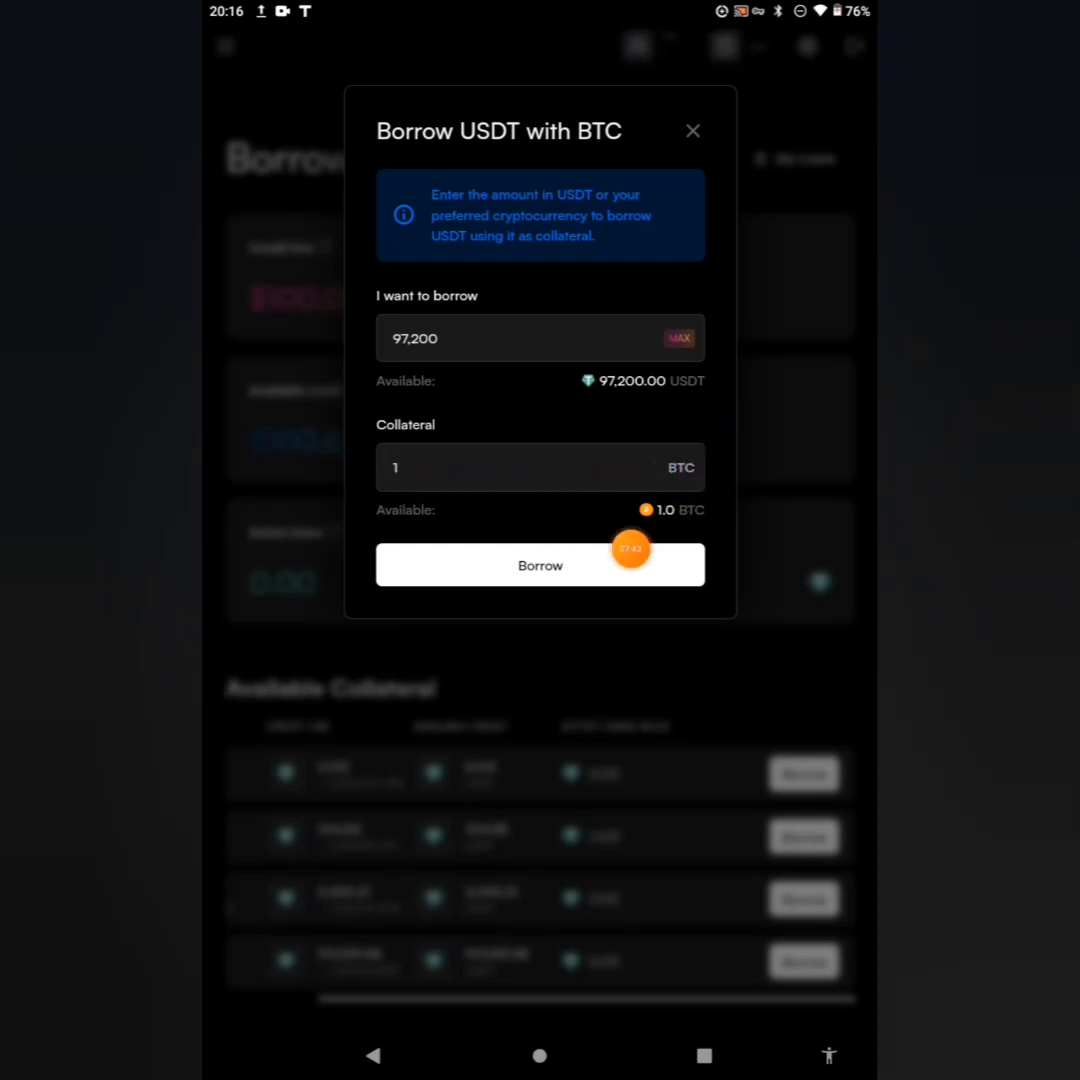
pyautogui.moveTo(634, 474)
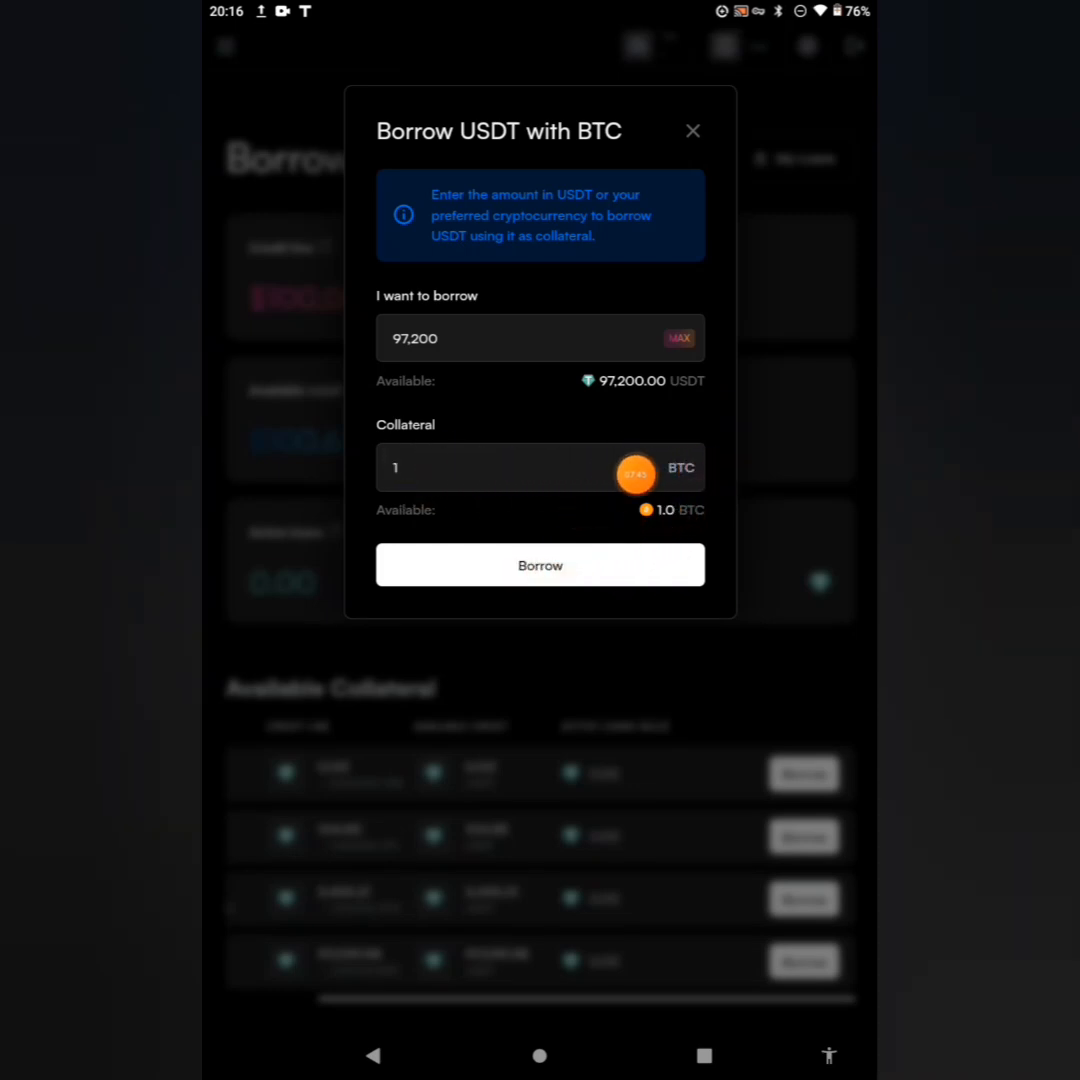
pyautogui.click(540, 564)
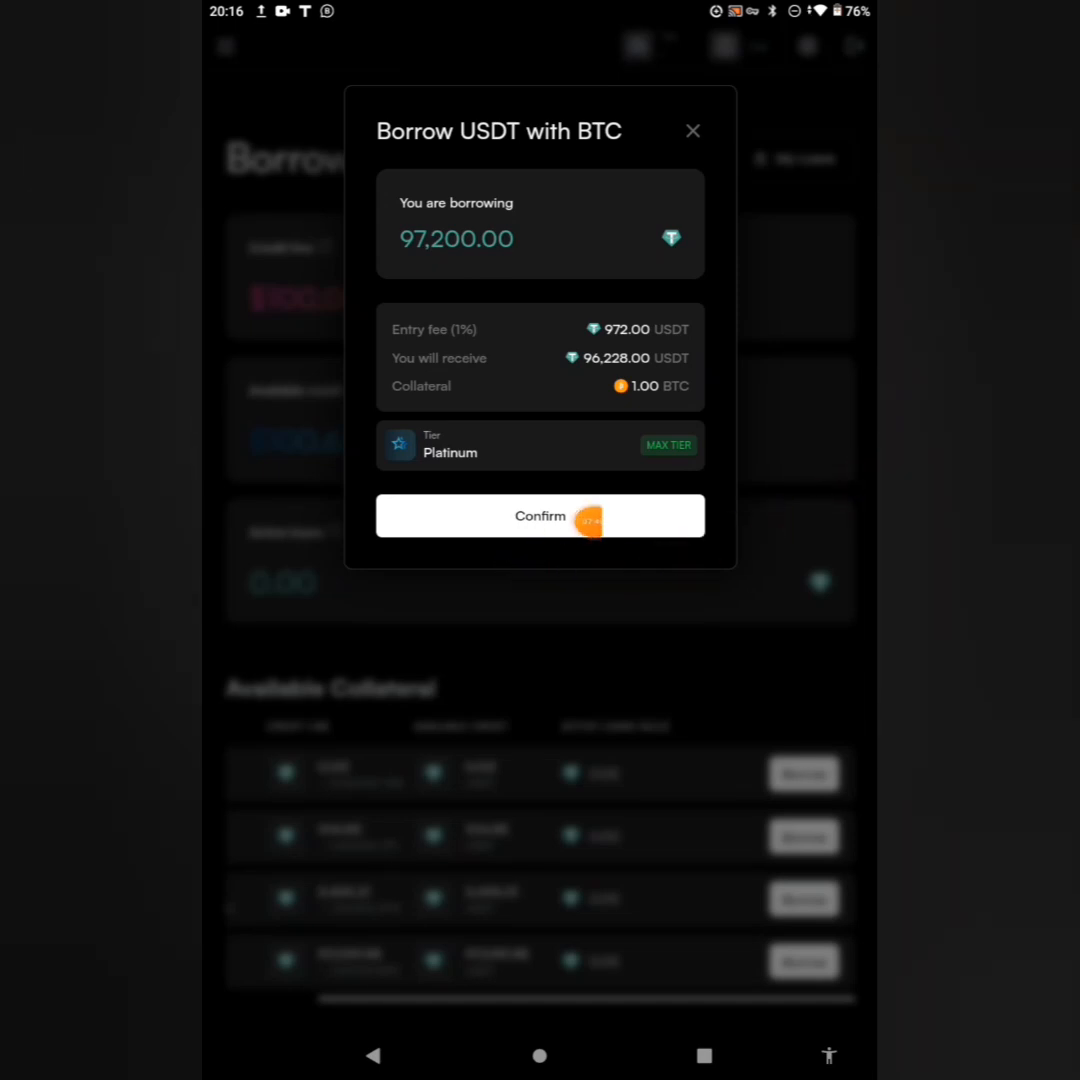
# Confirm the 97,200 USDT loan against 1 BTC and close the success message.
pyautogui.click(540, 516)
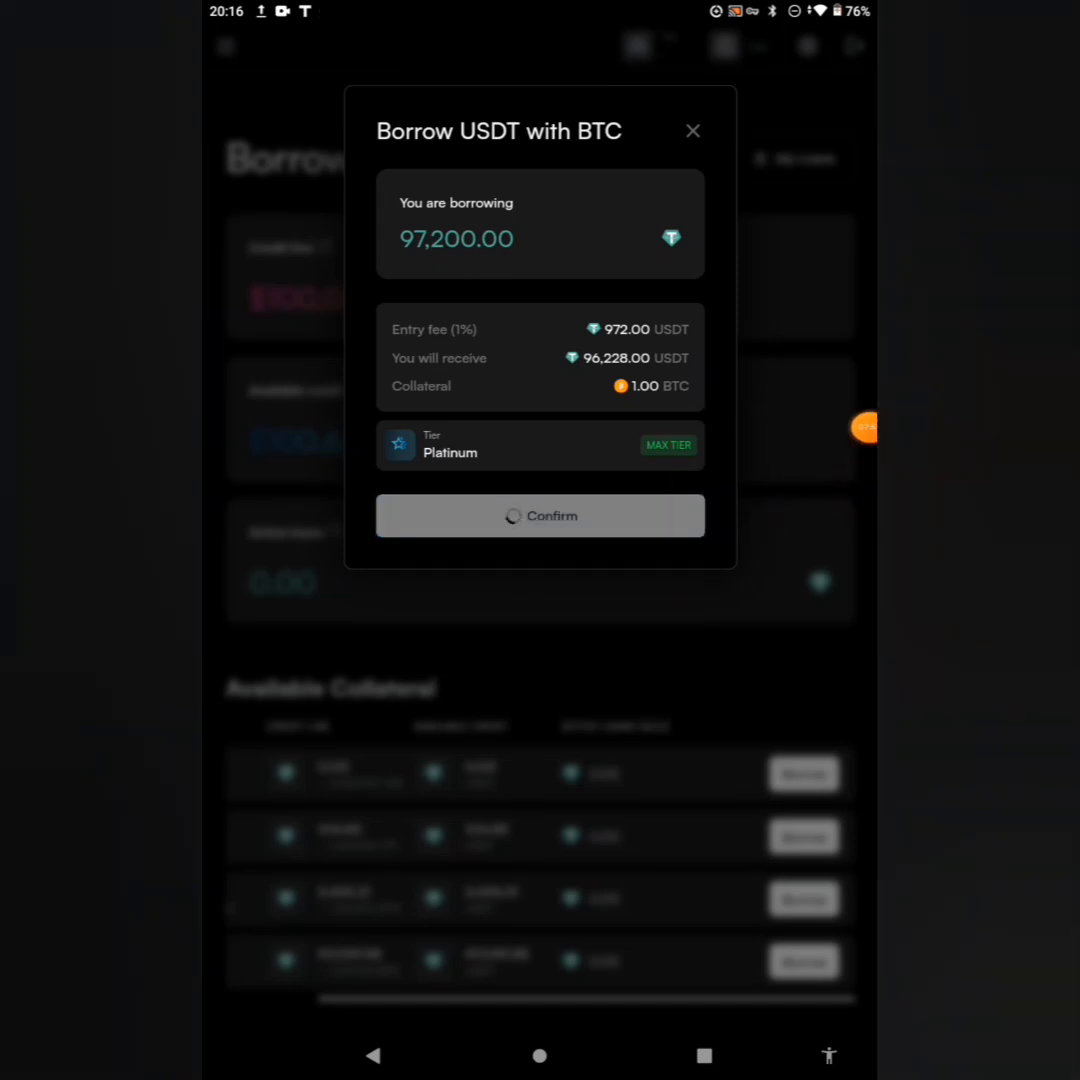
pyautogui.click(540, 516)
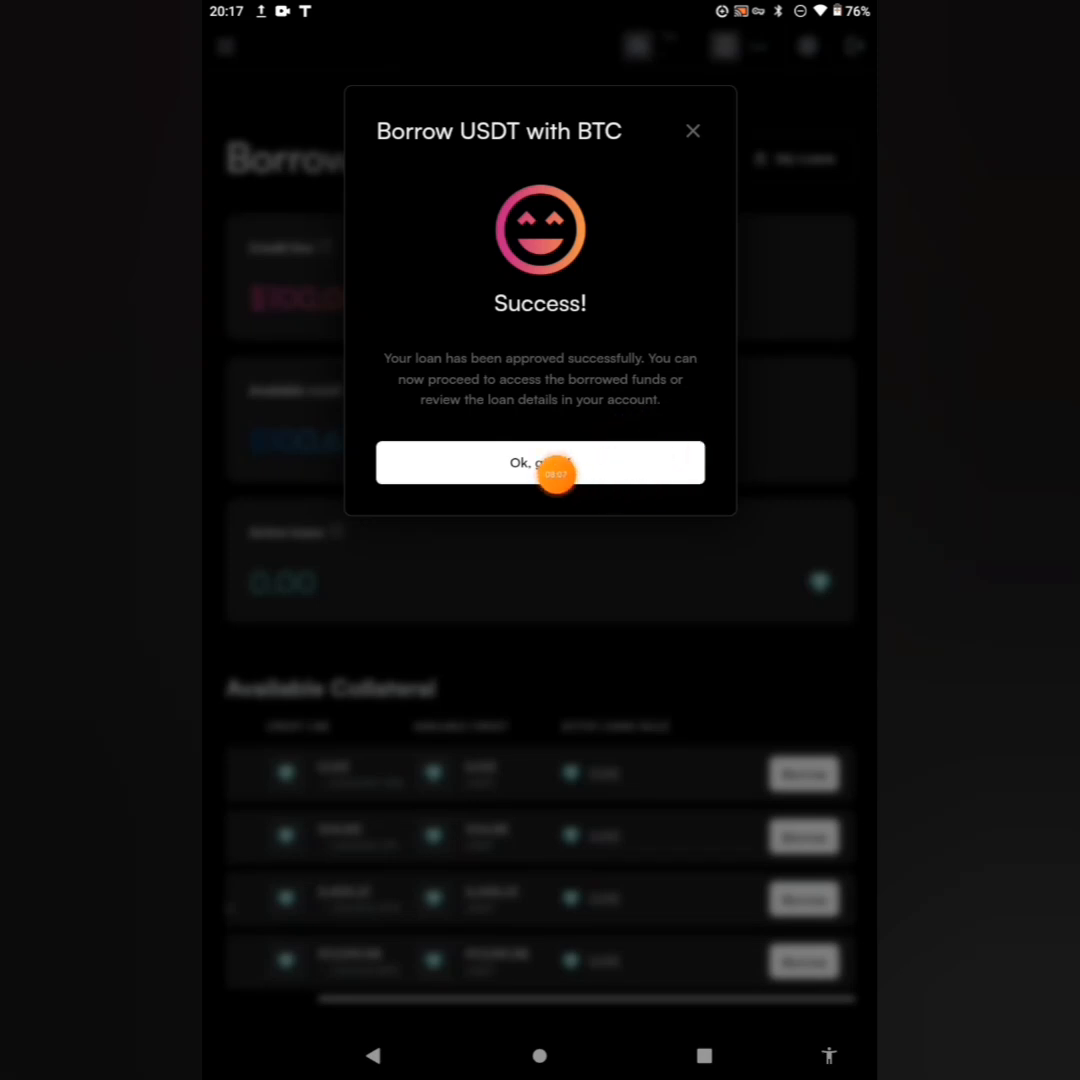
pyautogui.click(540, 462)
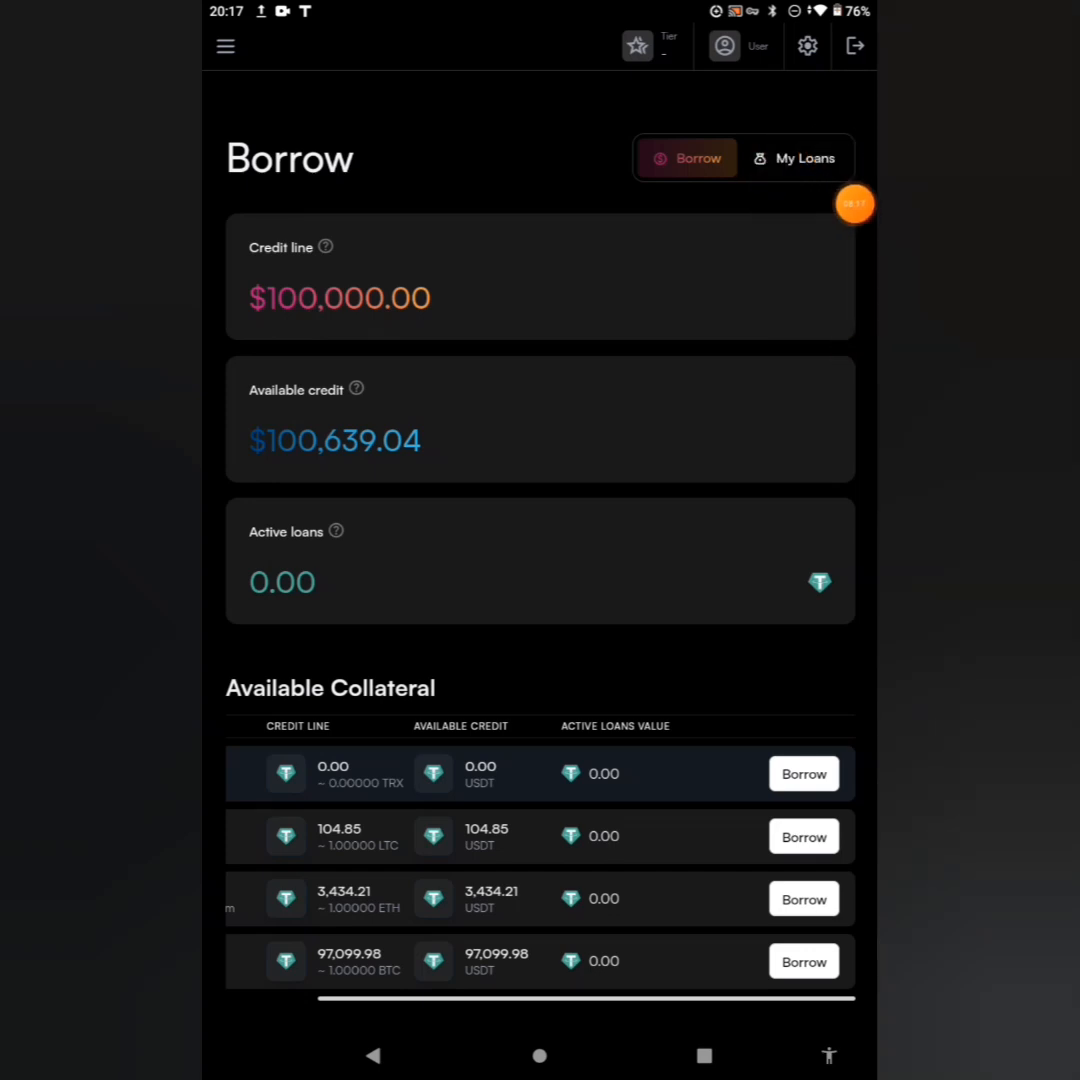
# Switch to My Loans showing the 01/07/2025 loan of 97,200.00 USDT backed by 1.00000 BTC.
pyautogui.click(804, 158)
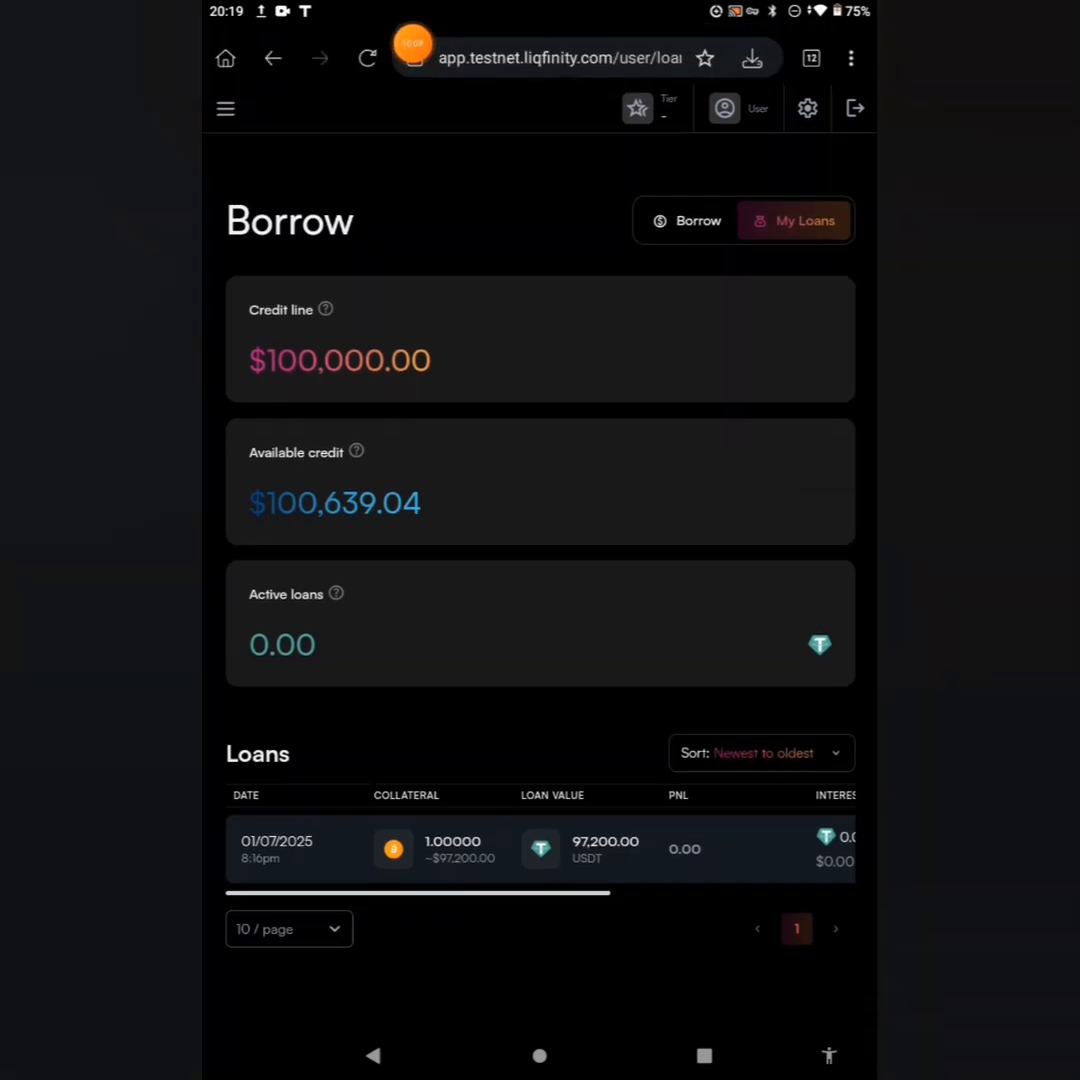
# Navigate via the site menu to the Provide Liquidity page with 0.00 locked USDT.
pyautogui.click(224, 108)
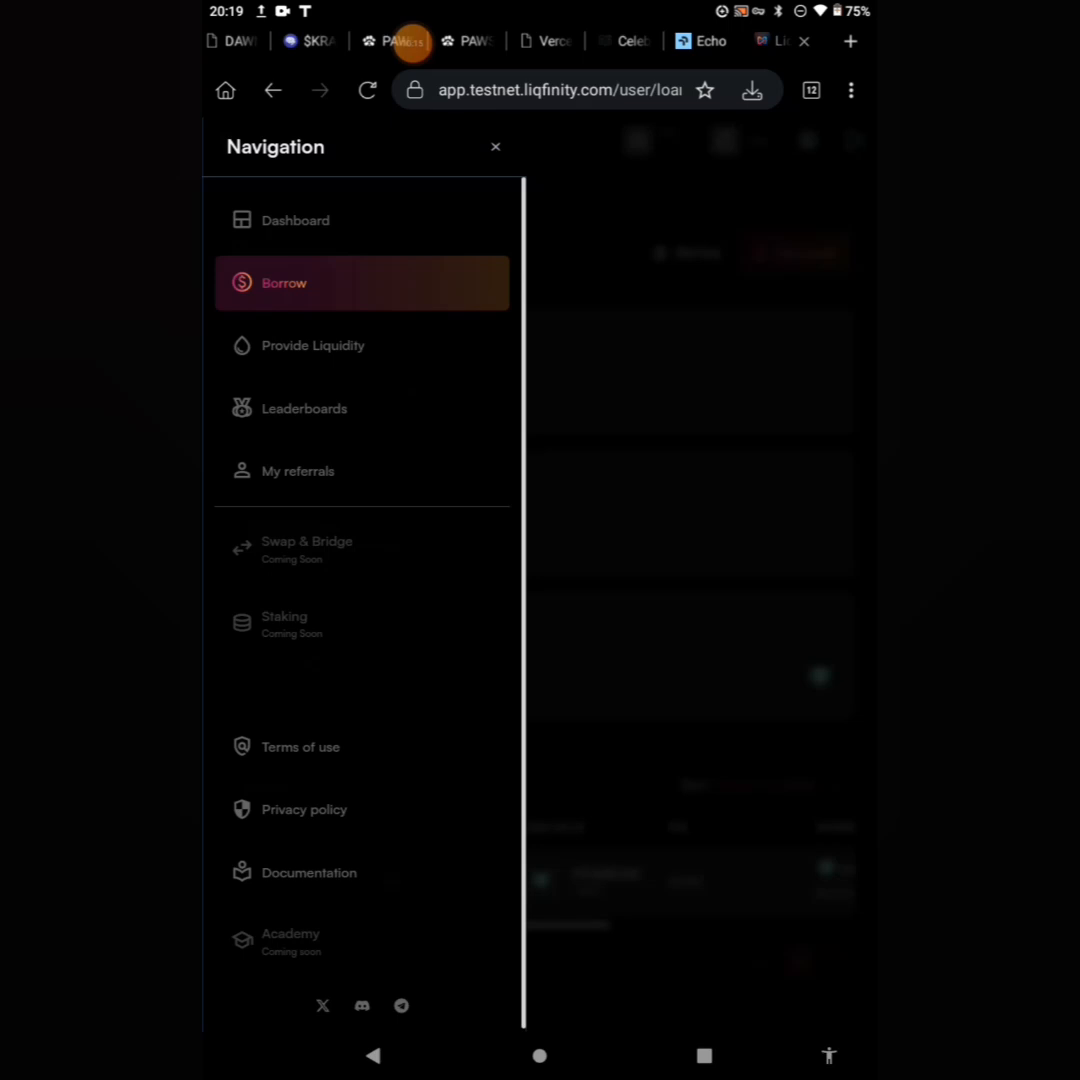
pyautogui.moveTo(412, 388)
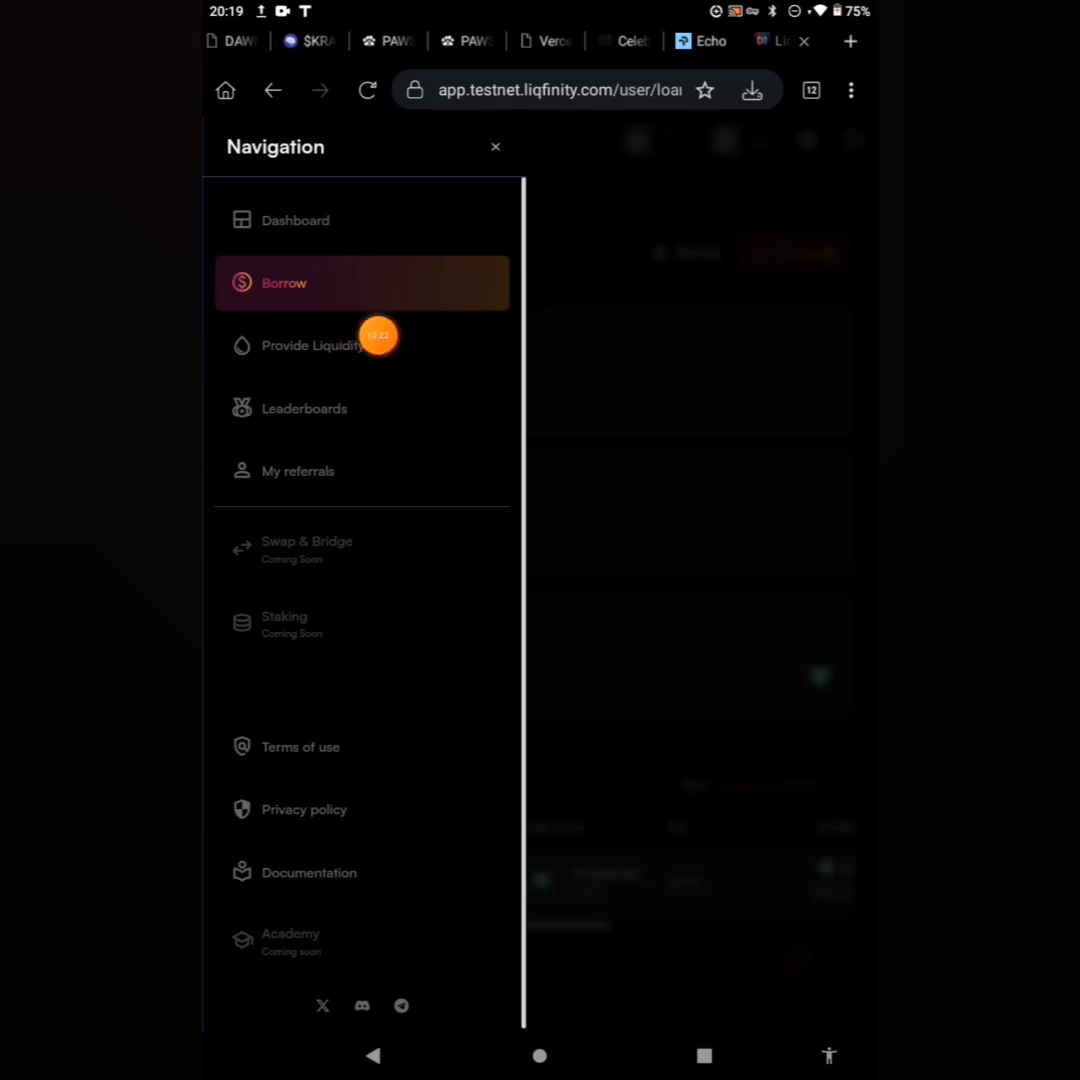
pyautogui.click(310, 344)
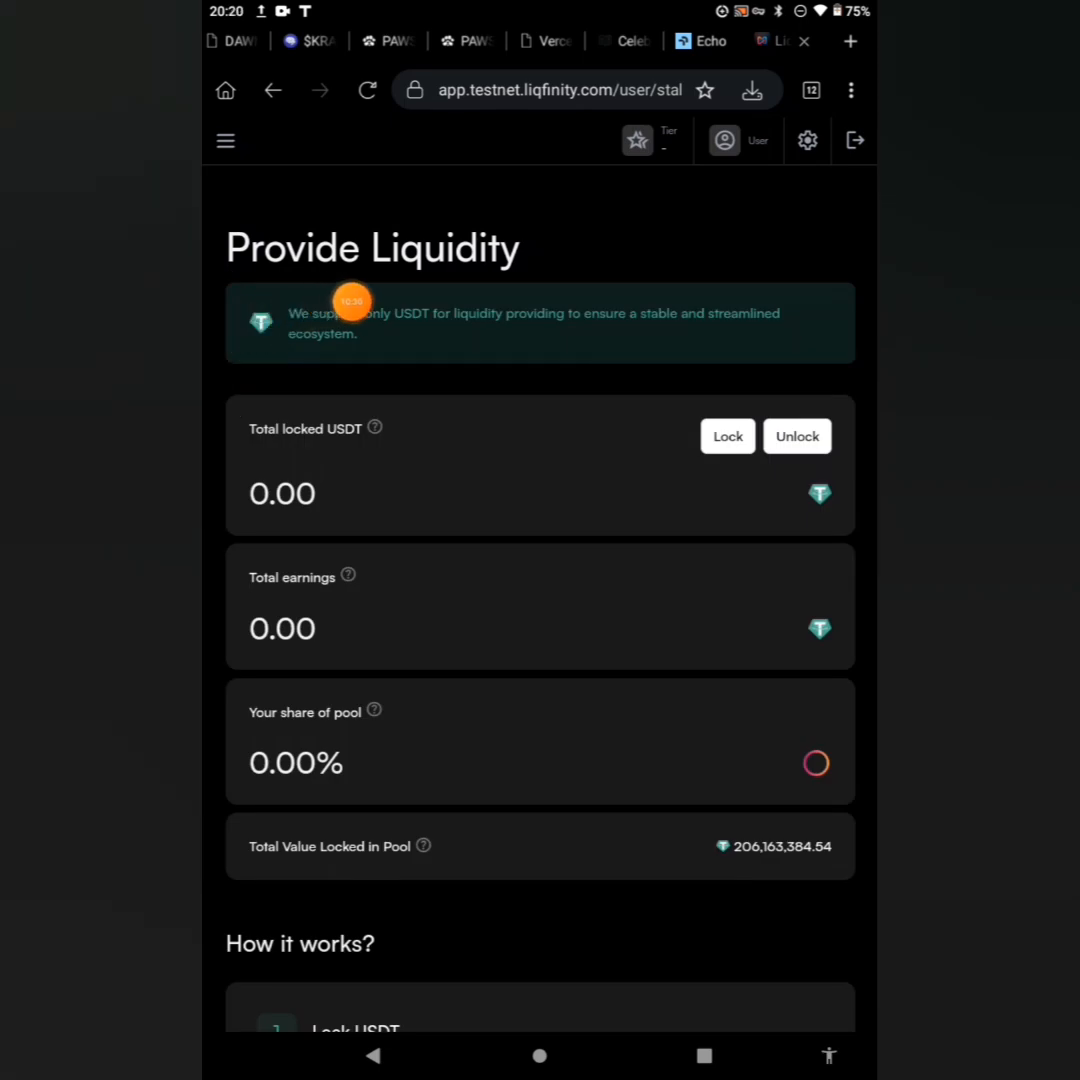
pyautogui.moveTo(612, 344)
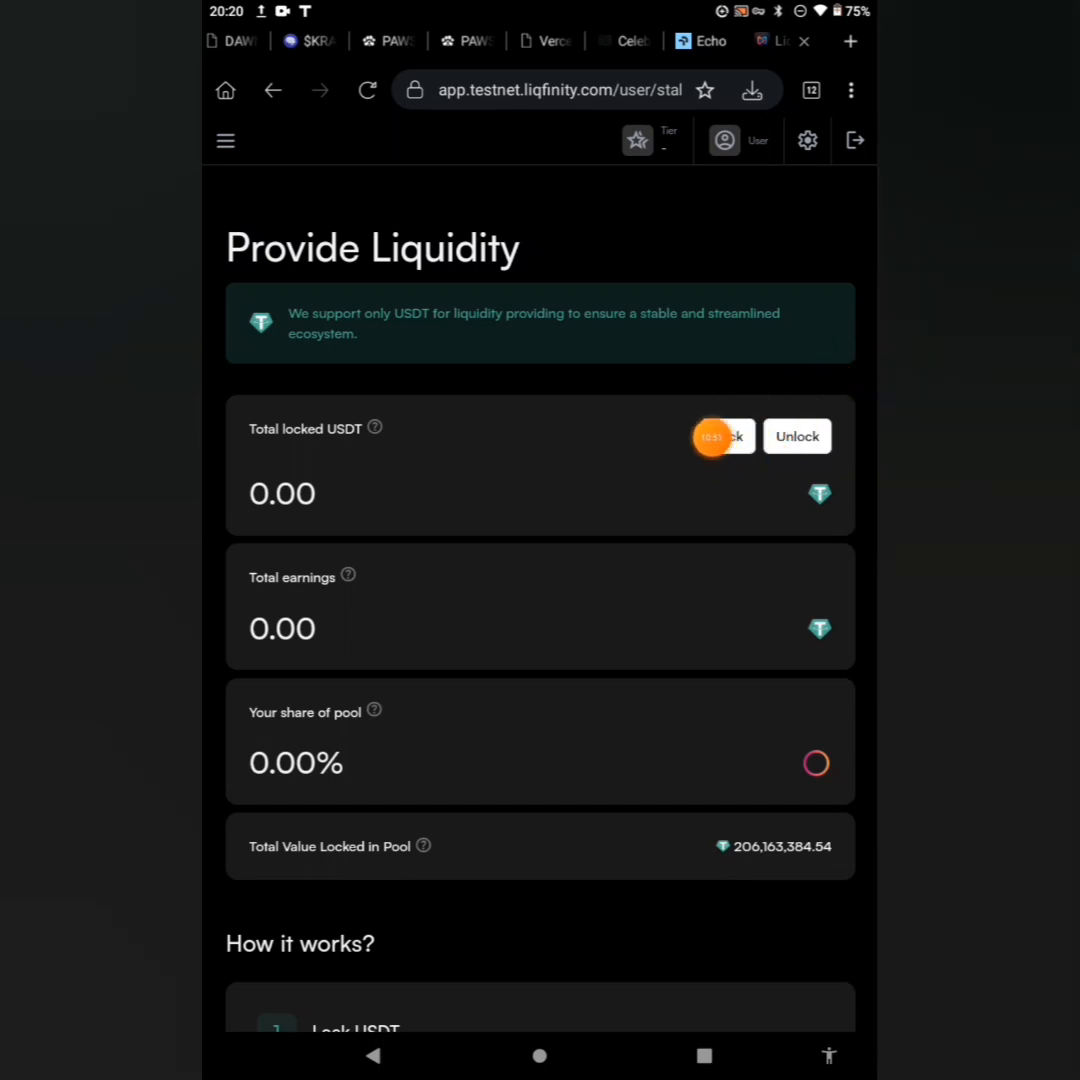
# Bring up the Lock USDT form showing the 96,228.00 USDT balance.
pyautogui.click(722, 436)
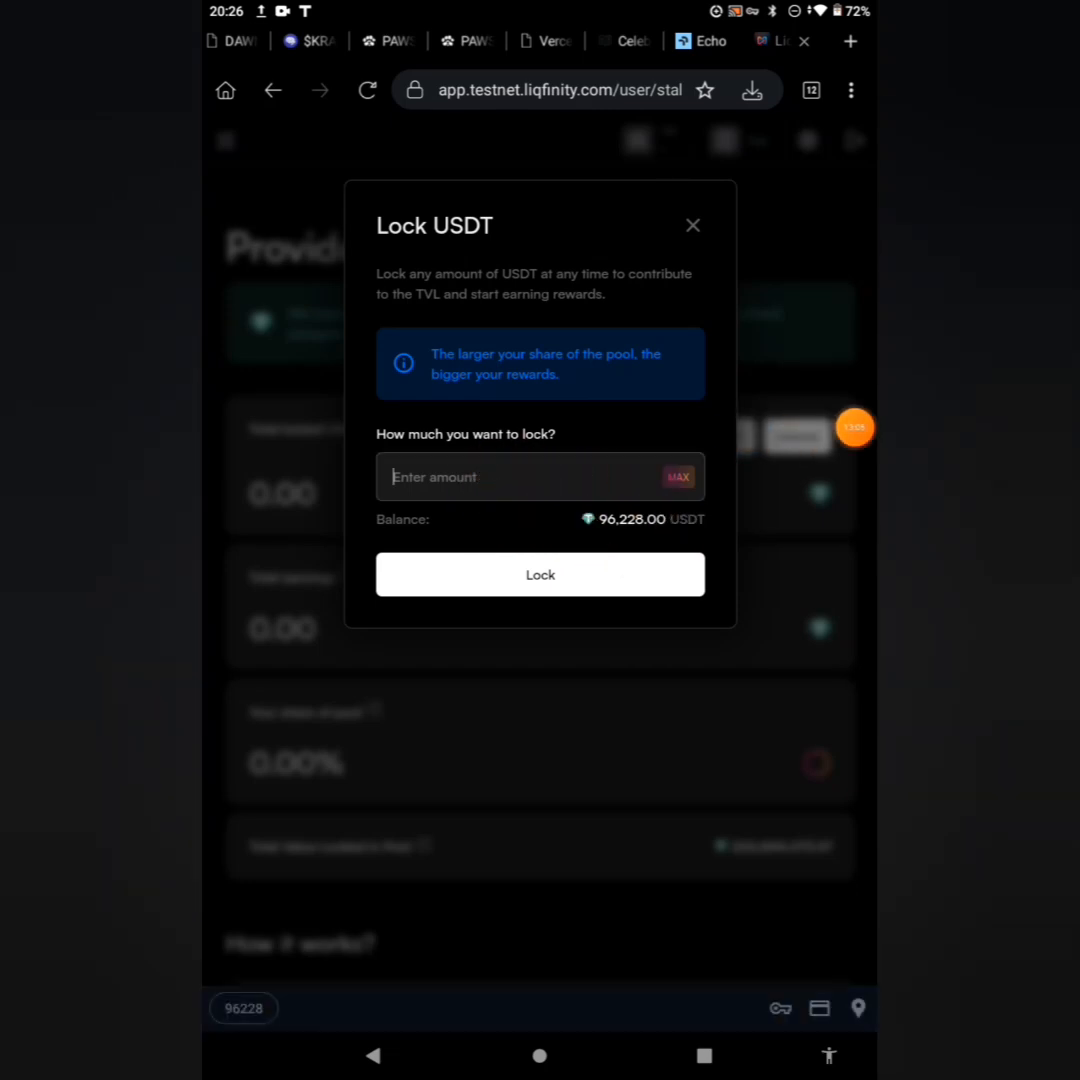
# Lock 96,000 USDT into the liquidity pool, retrying the confirmation after the initial error.
pyautogui.write('96')
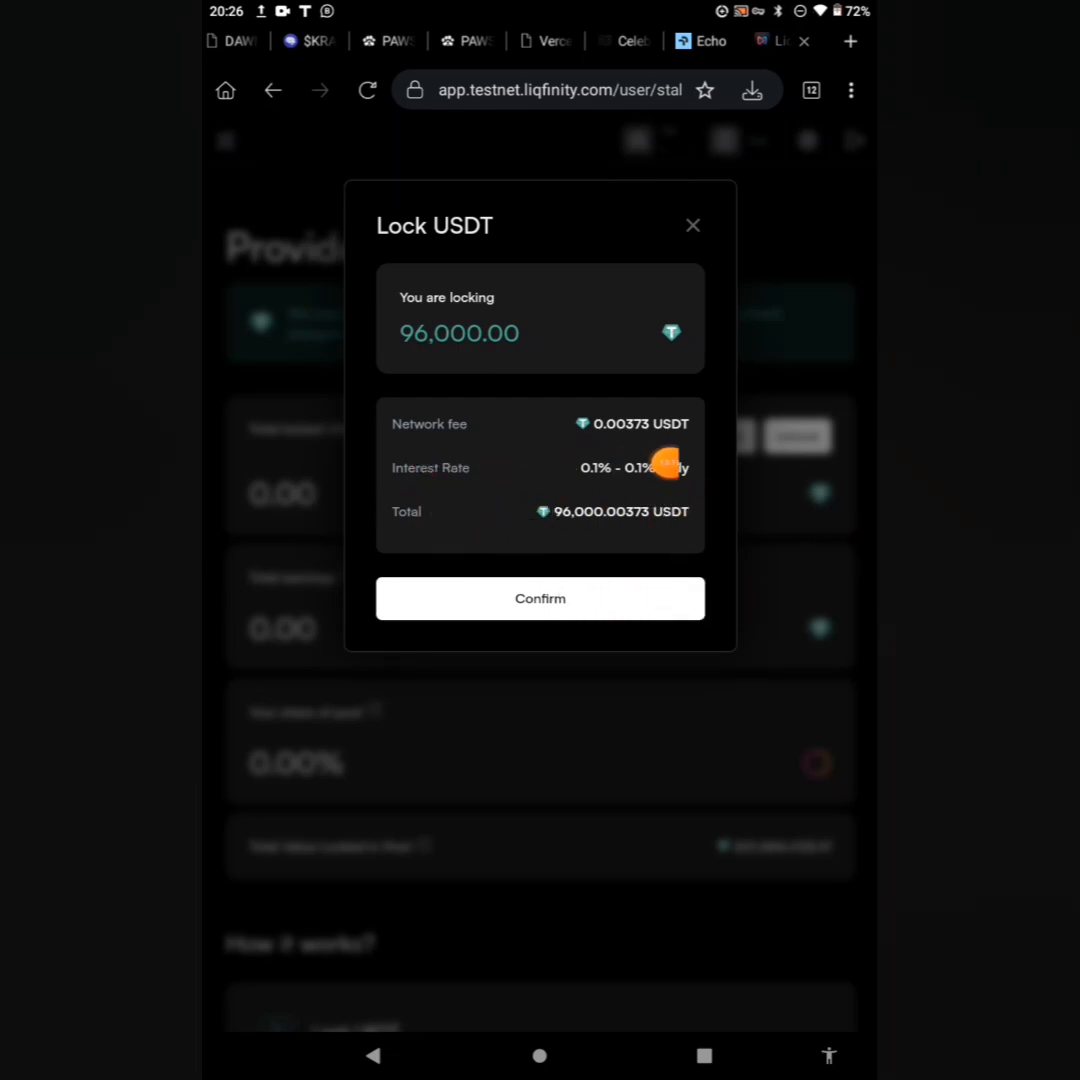
pyautogui.moveTo(670, 532)
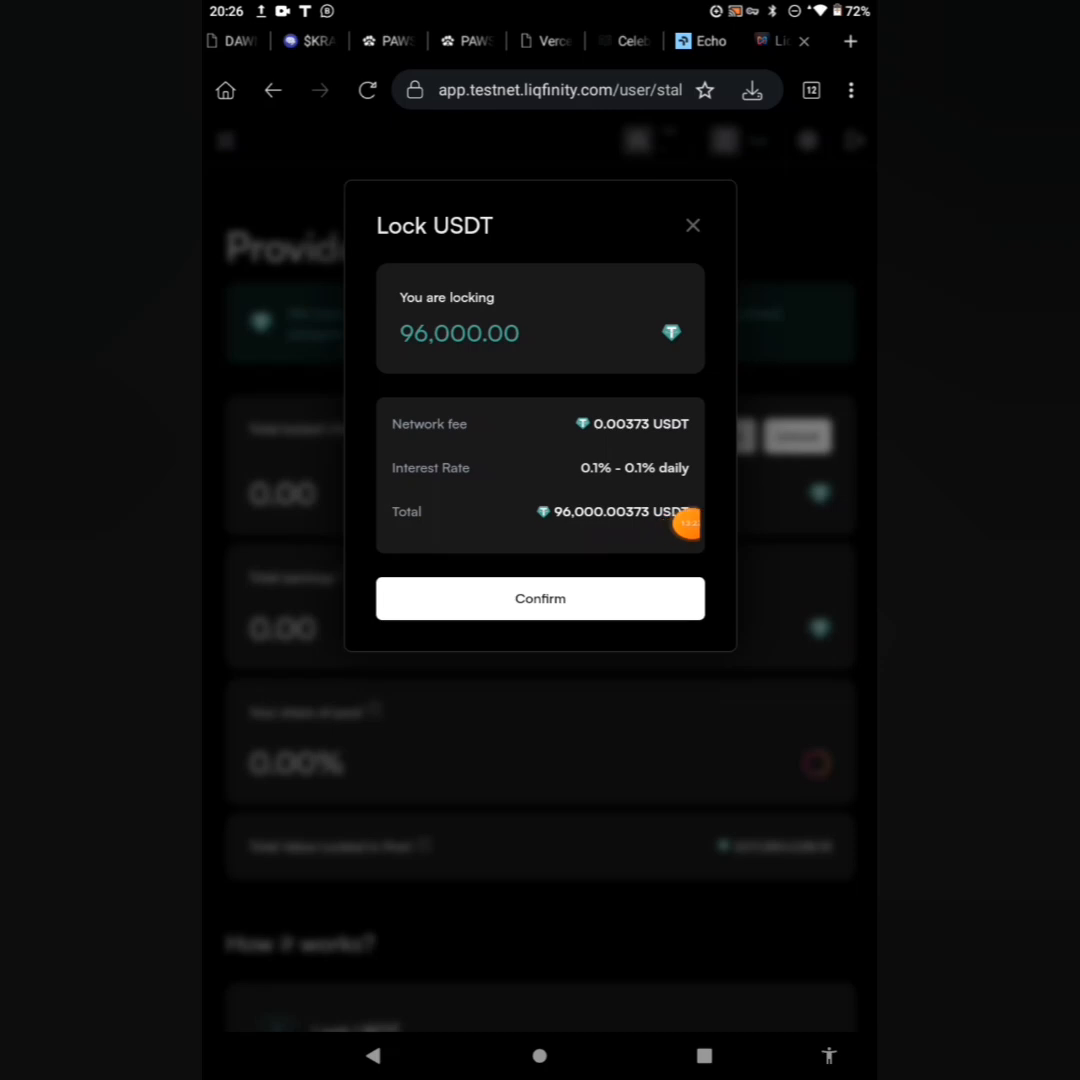
pyautogui.click(540, 598)
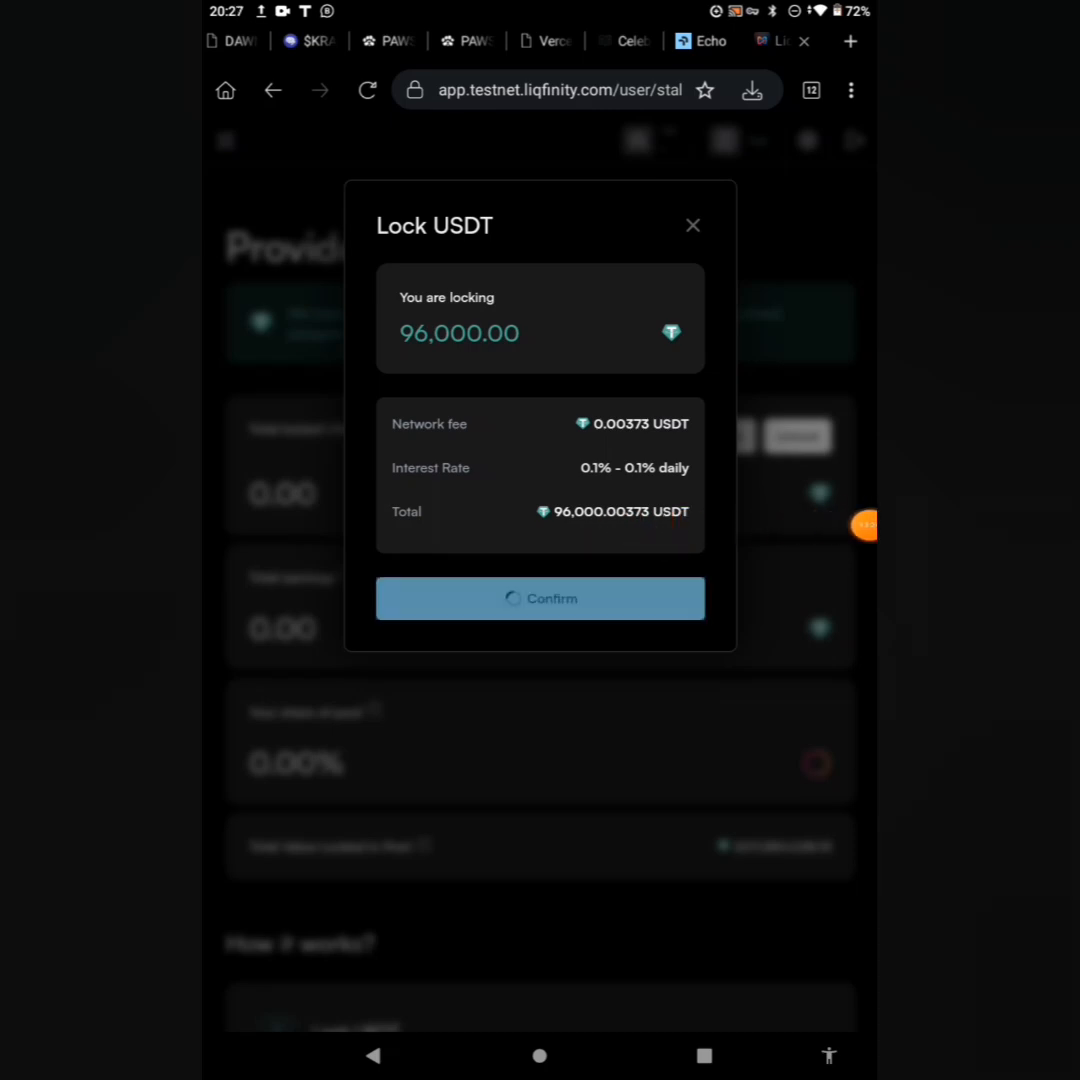
pyautogui.click(540, 598)
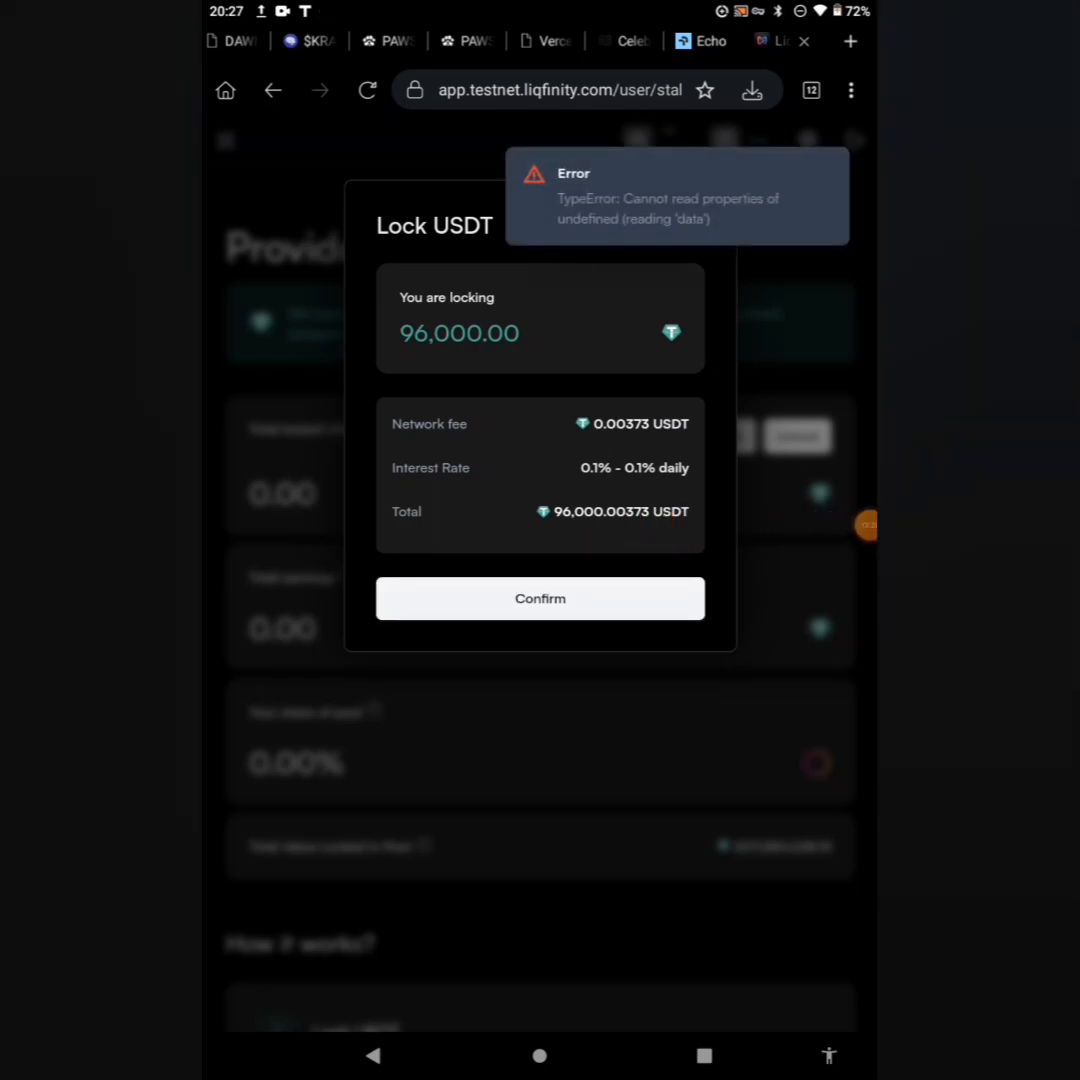
pyautogui.click(560, 598)
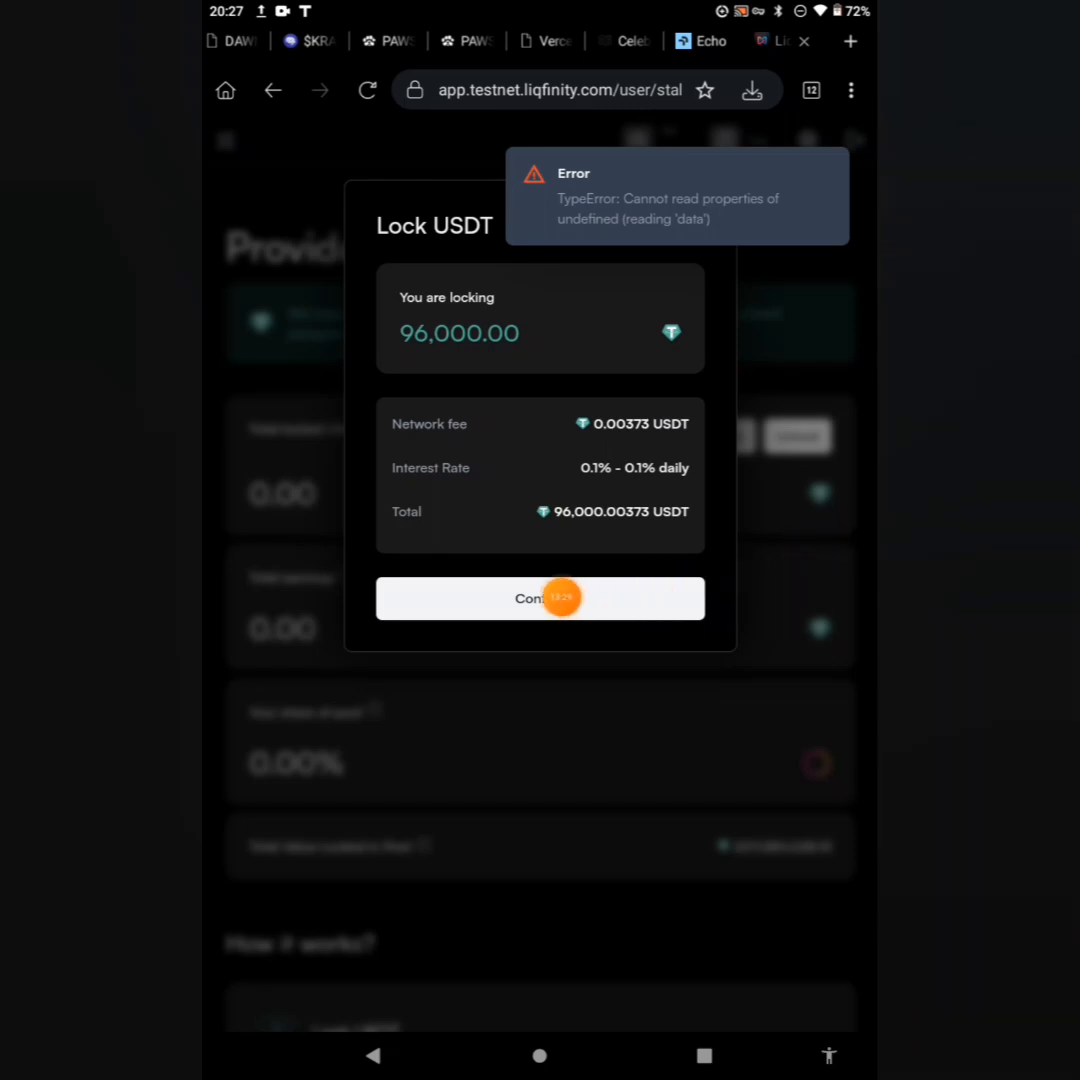
pyautogui.click(540, 598)
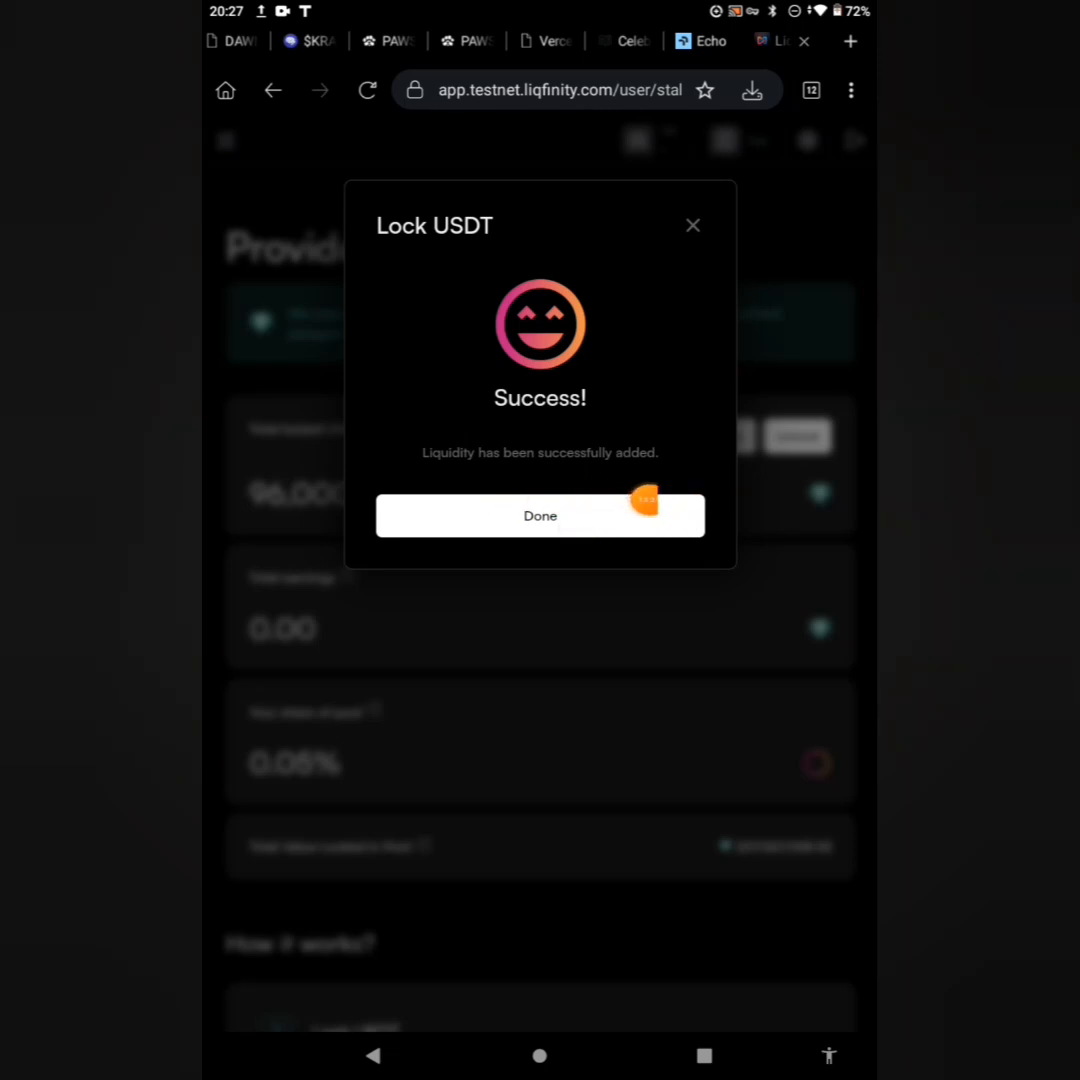
# Dismiss the liquidity success dialog with Done.
pyautogui.click(540, 516)
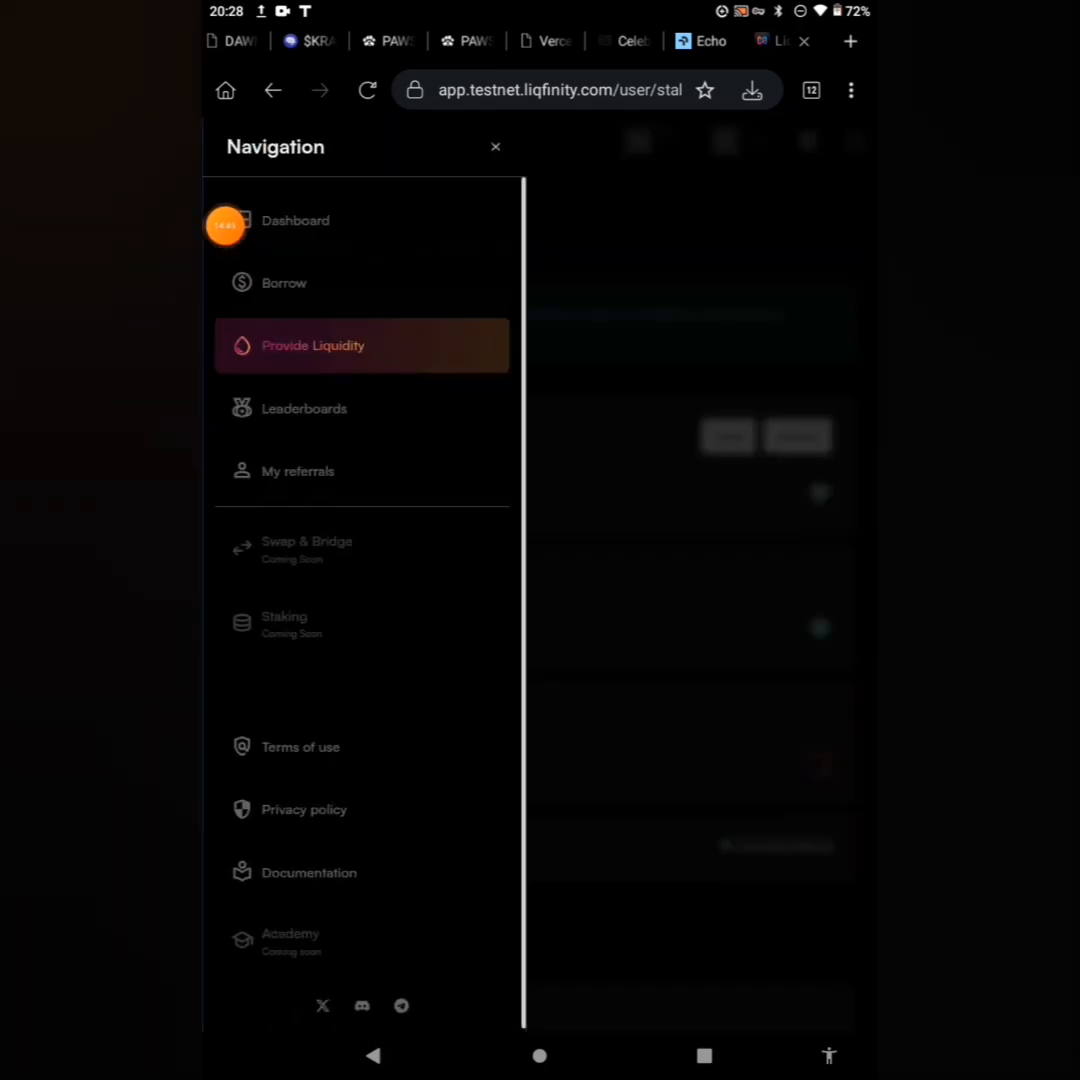
pyautogui.moveTo(420, 414)
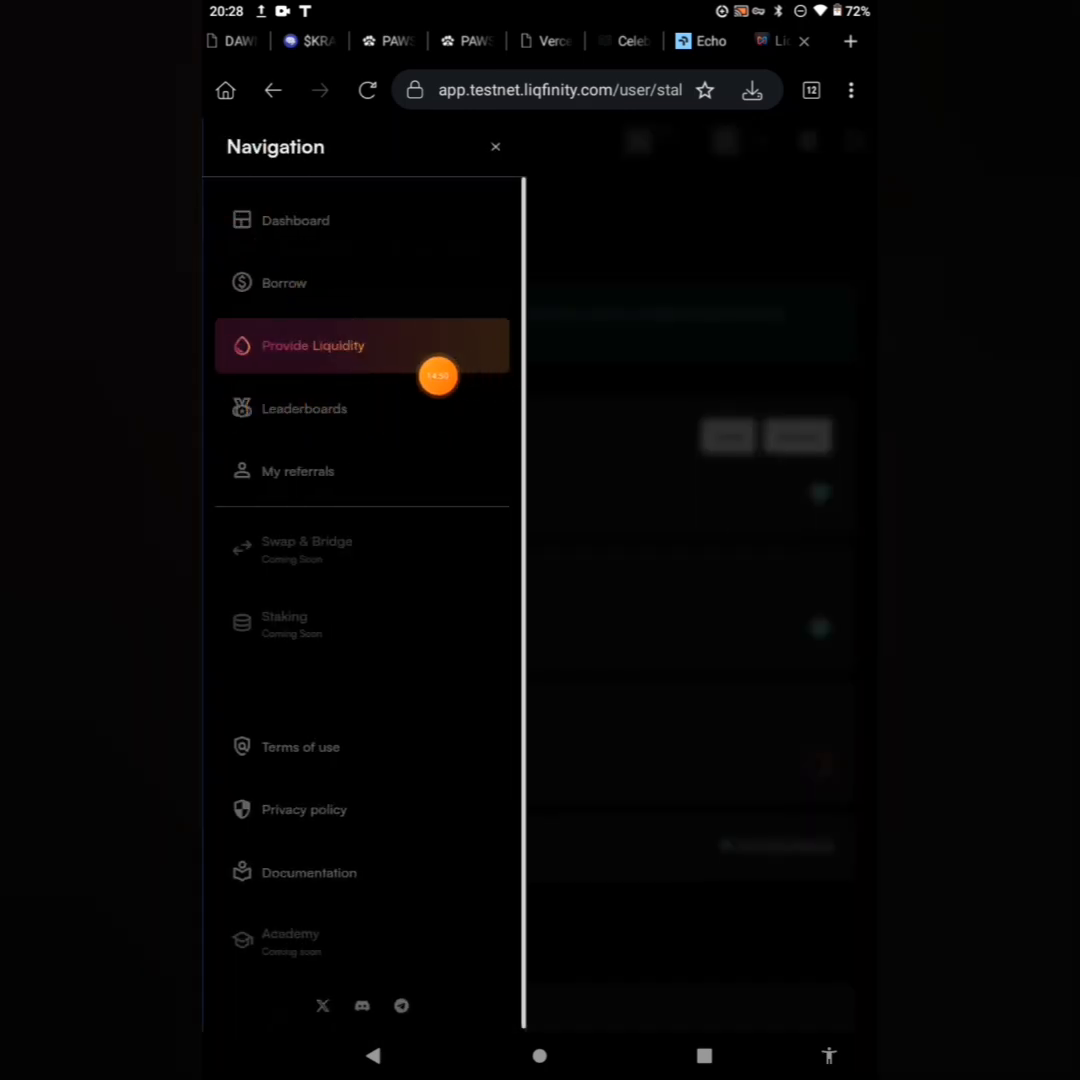
# Check the Leaderboards: 5,452 points, place #399, points guide and ranking table.
pyautogui.click(304, 408)
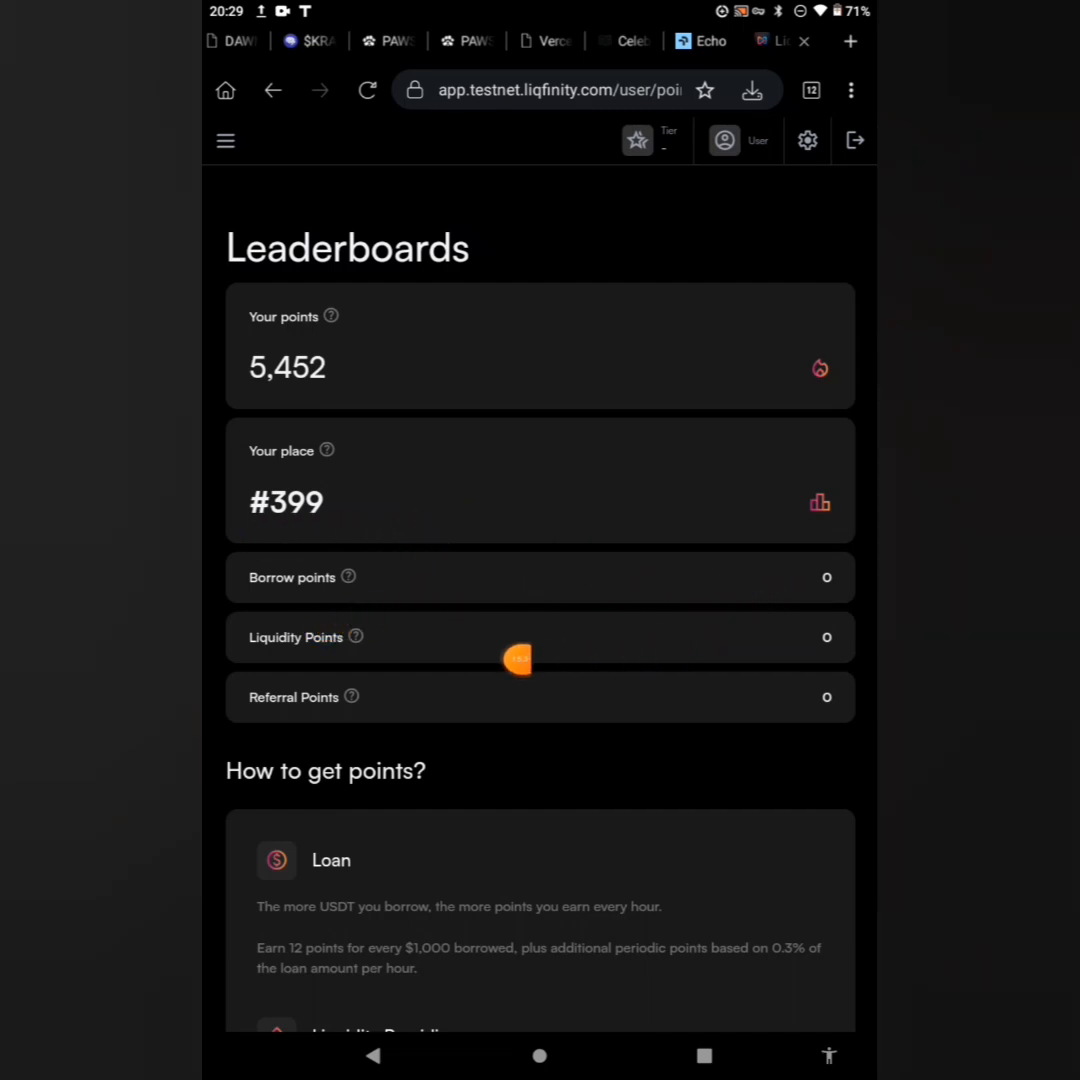
pyautogui.moveTo(340, 728)
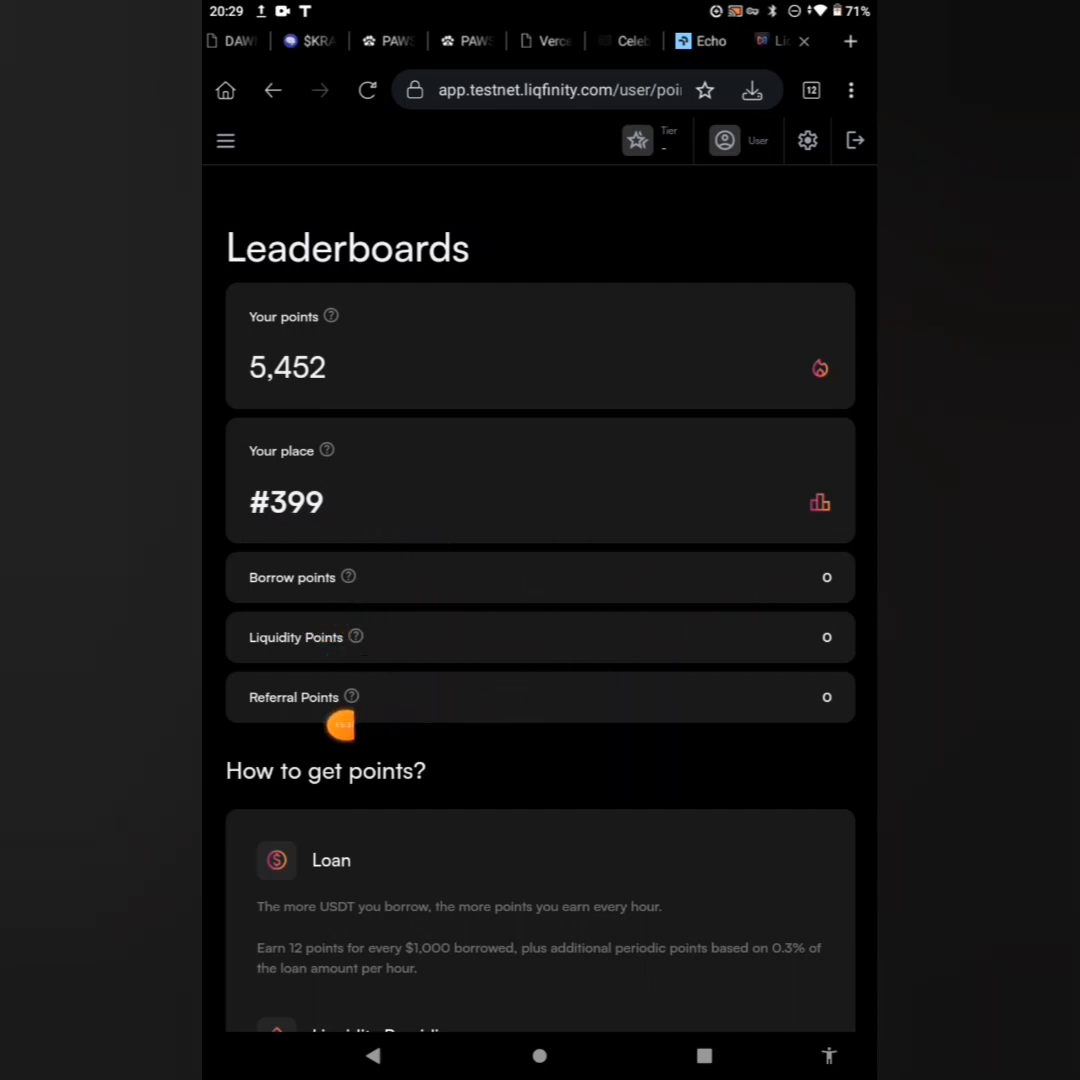
pyautogui.scroll(-3)
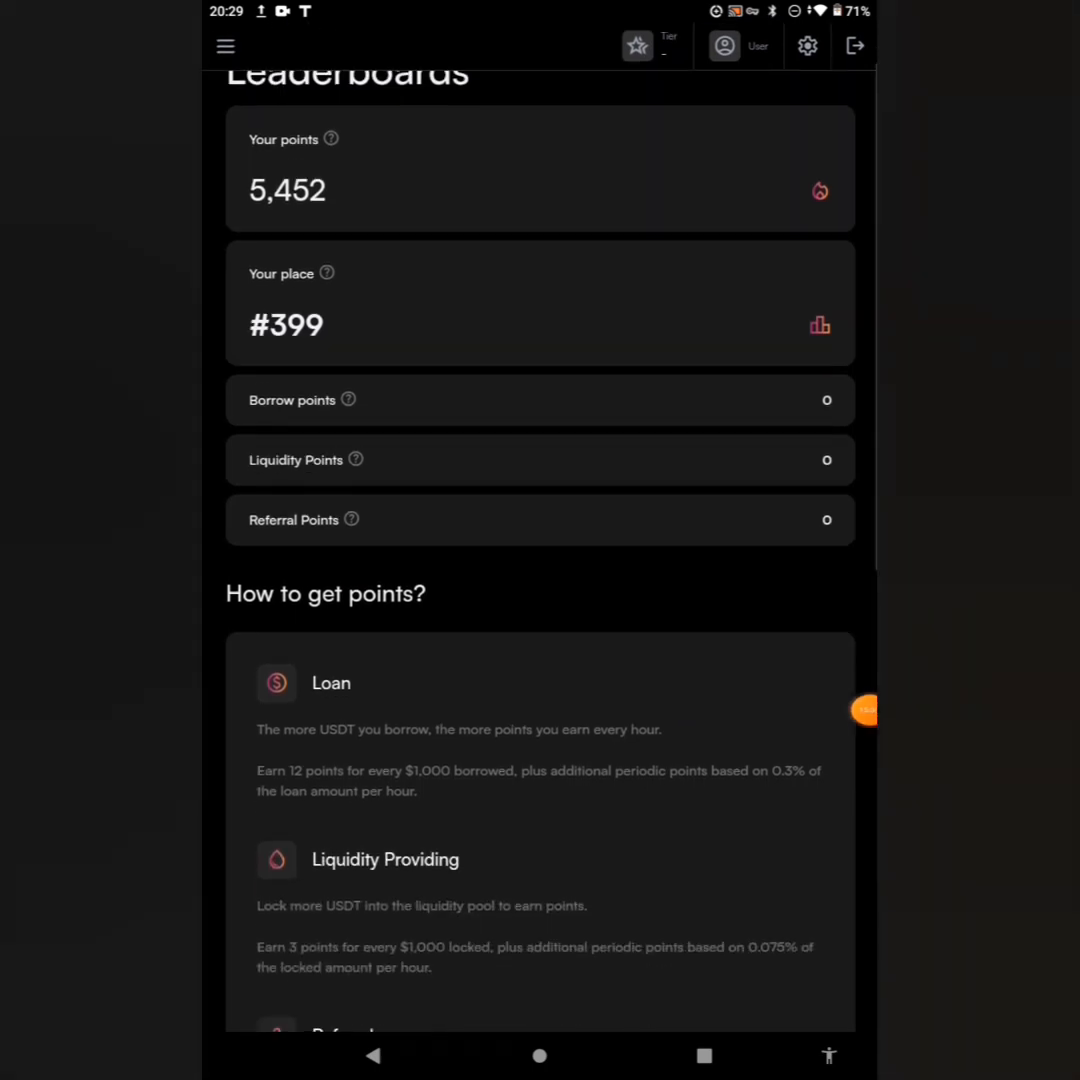
pyautogui.scroll(-3)
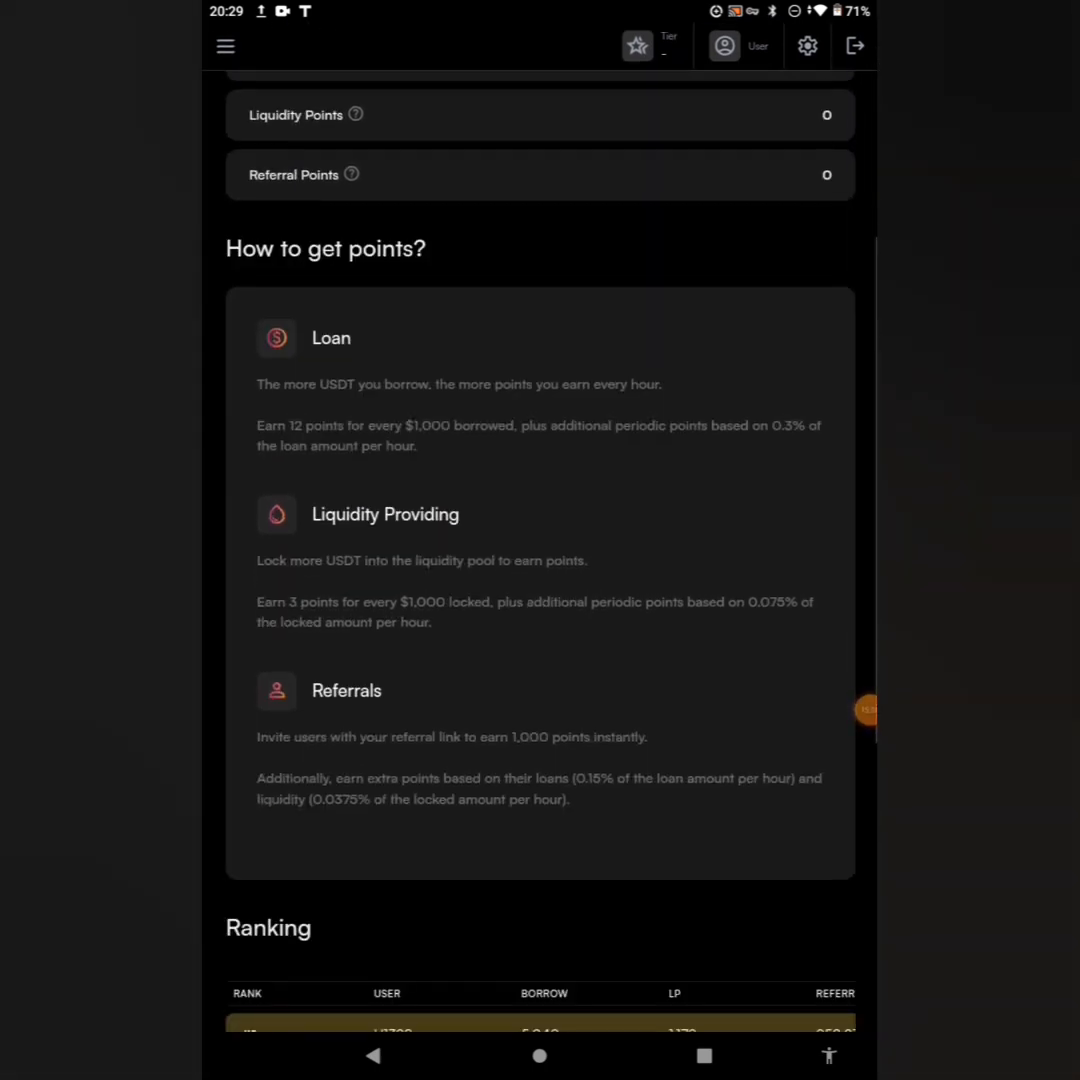
pyautogui.scroll(-3)
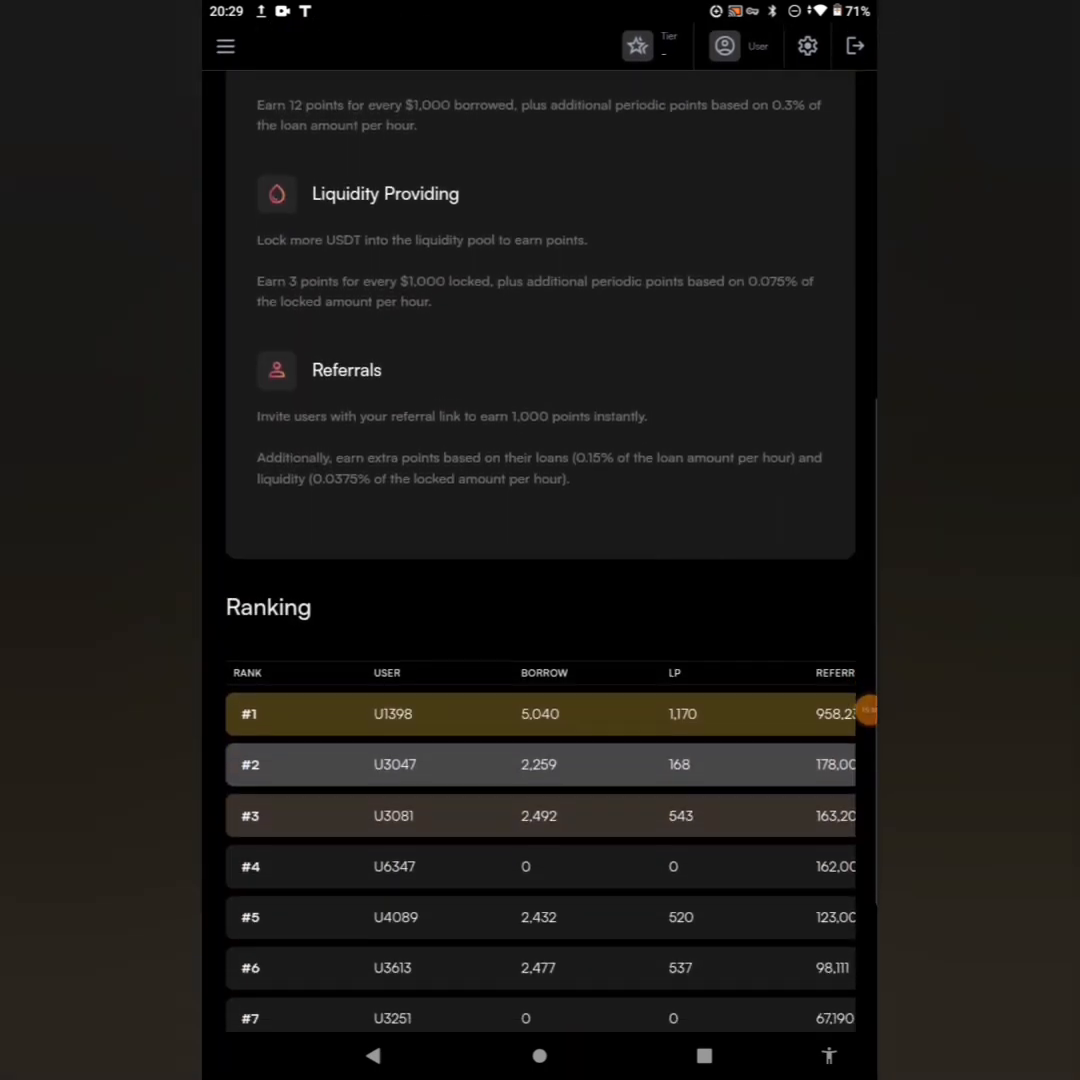
pyautogui.scroll(-3)
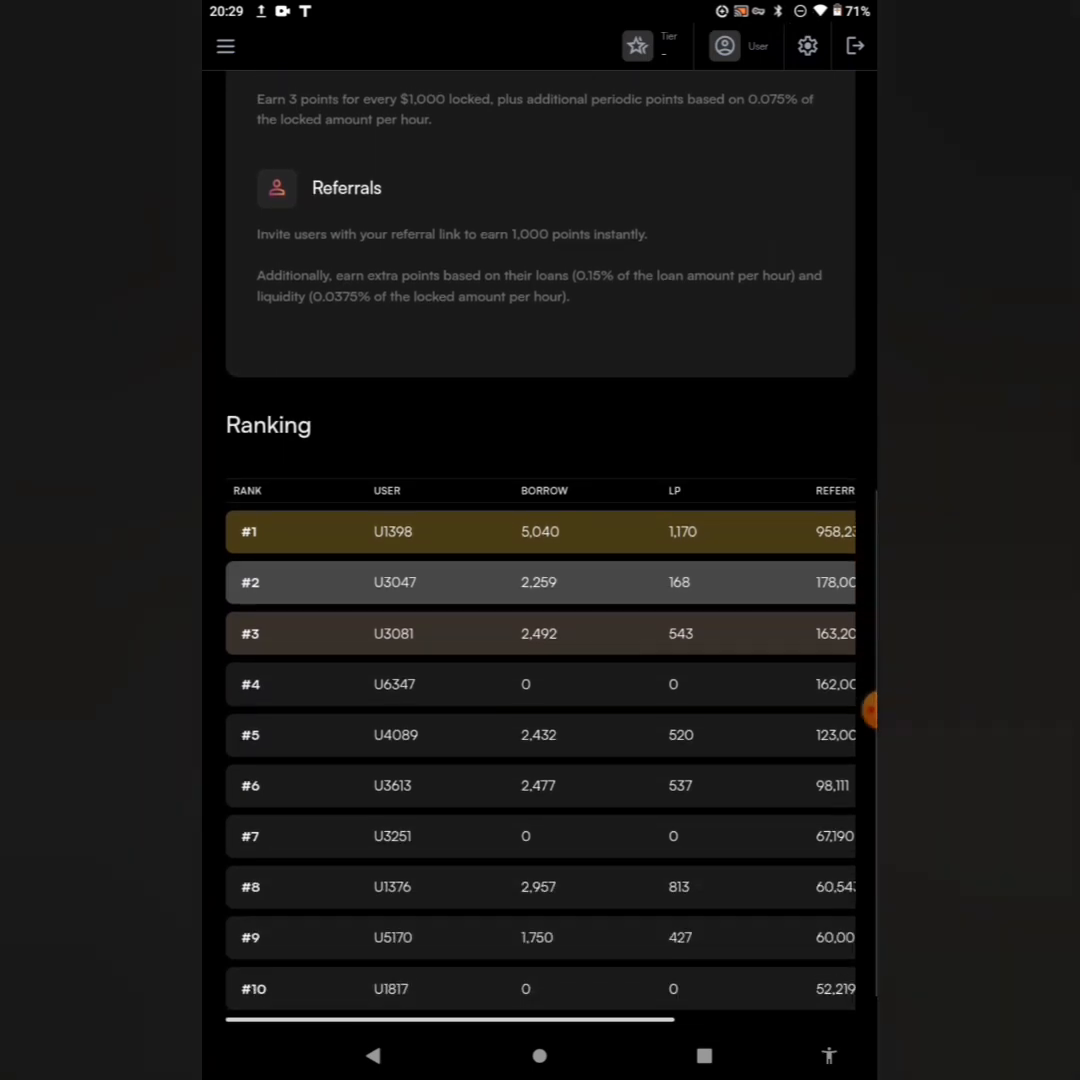
pyautogui.scroll(-3)
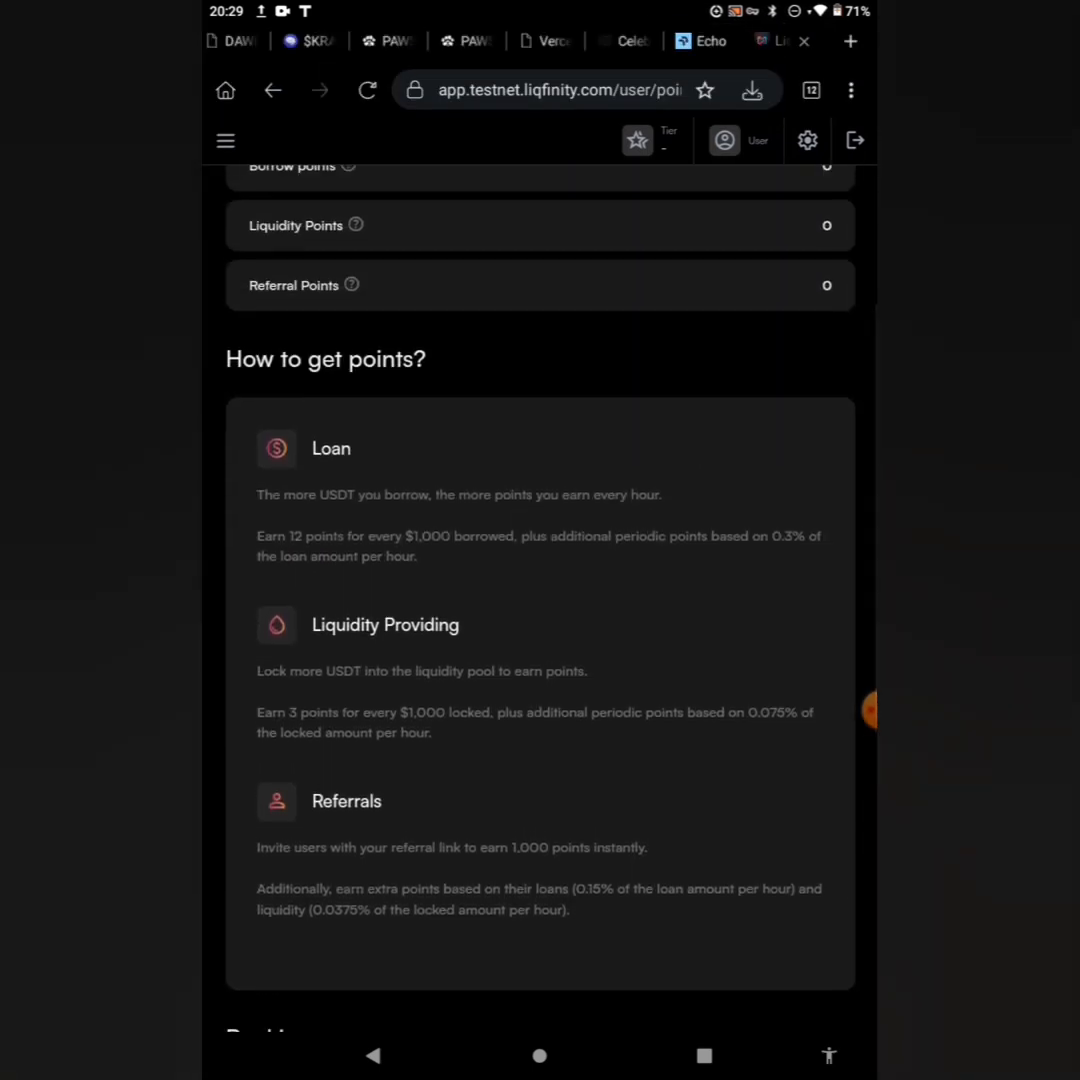
# View the Dashboard's $99,754.65 portfolio, $3,526.65 available credit and the Stablecoins and Crypto balances.
pyautogui.click(226, 140)
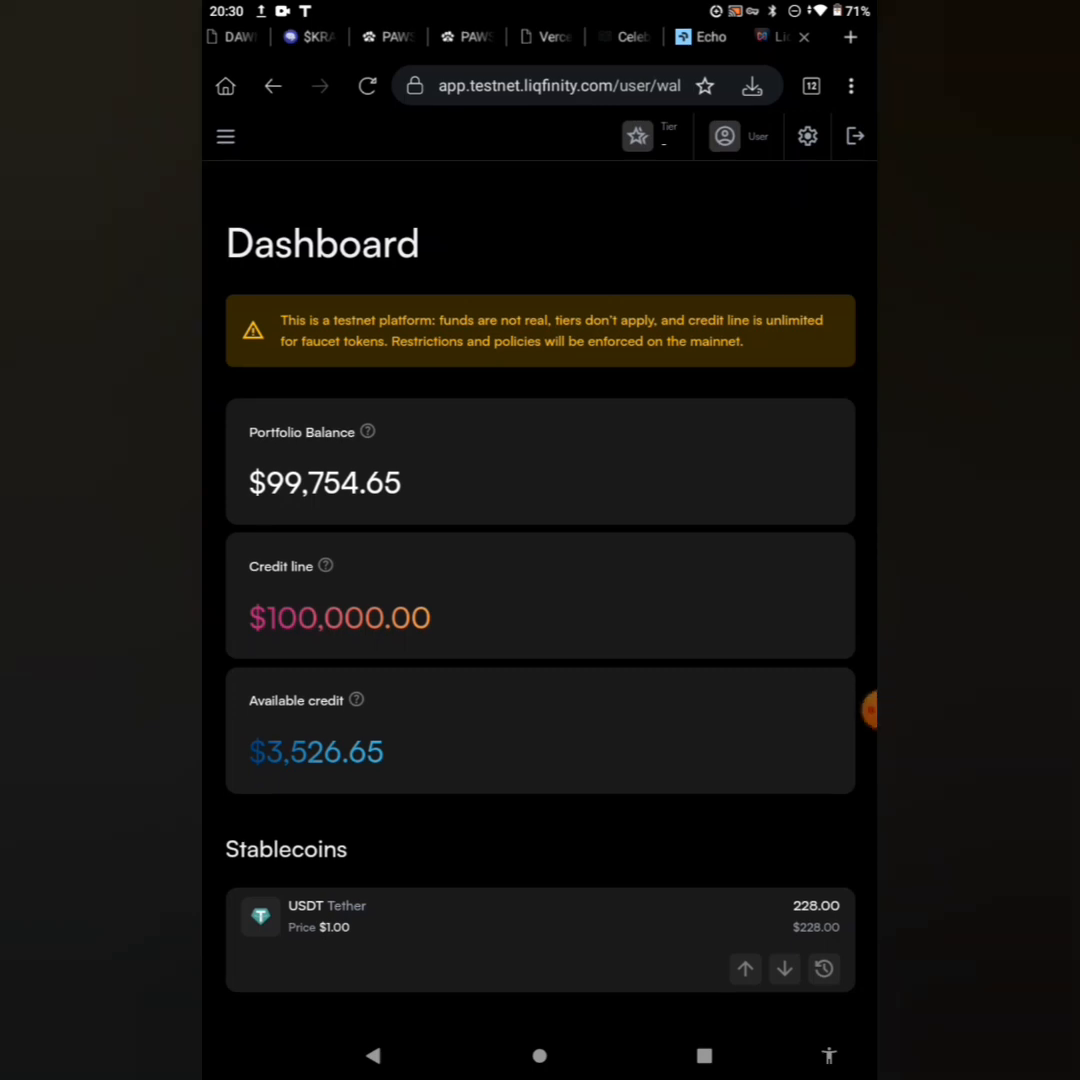
pyautogui.scroll(-3)
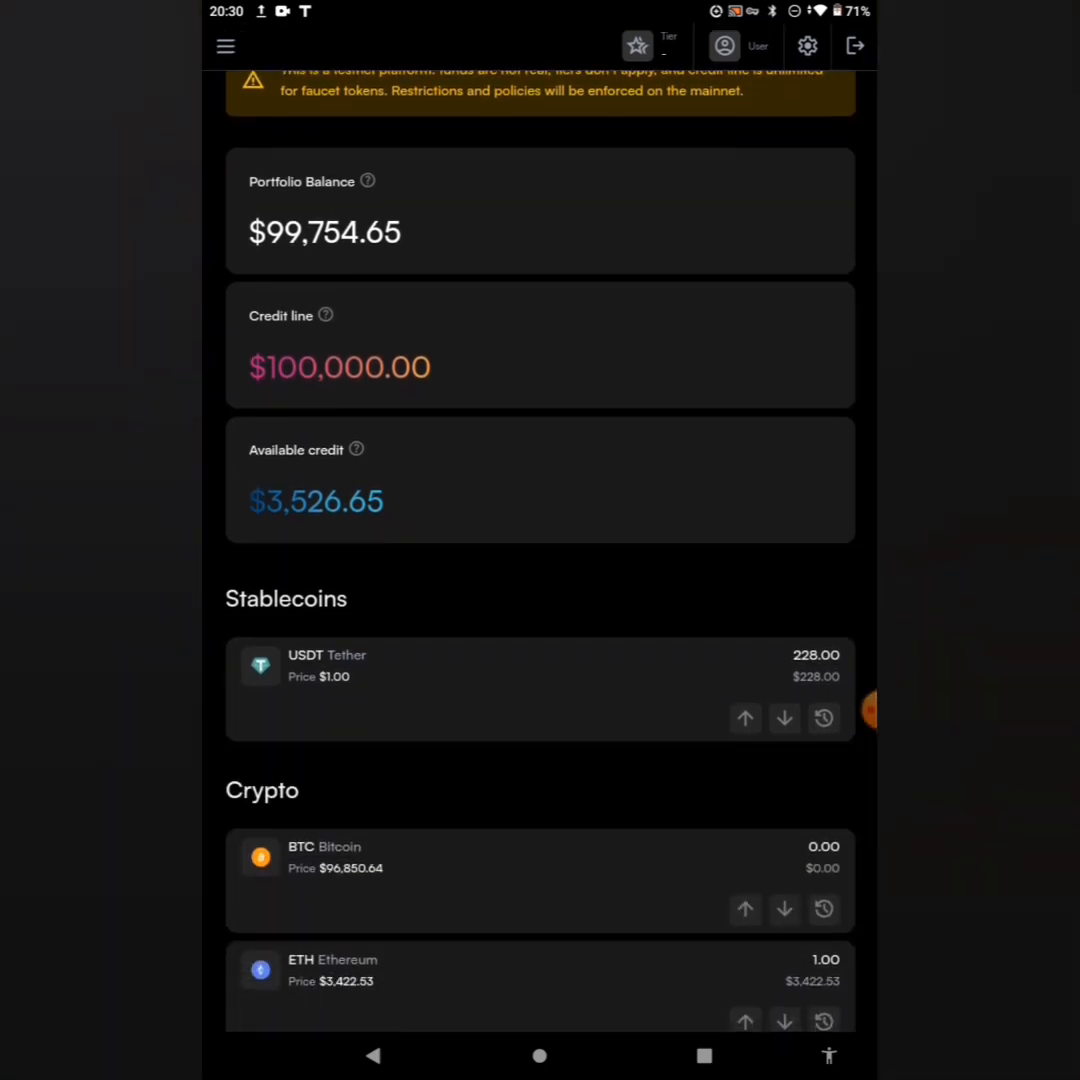
pyautogui.scroll(-3)
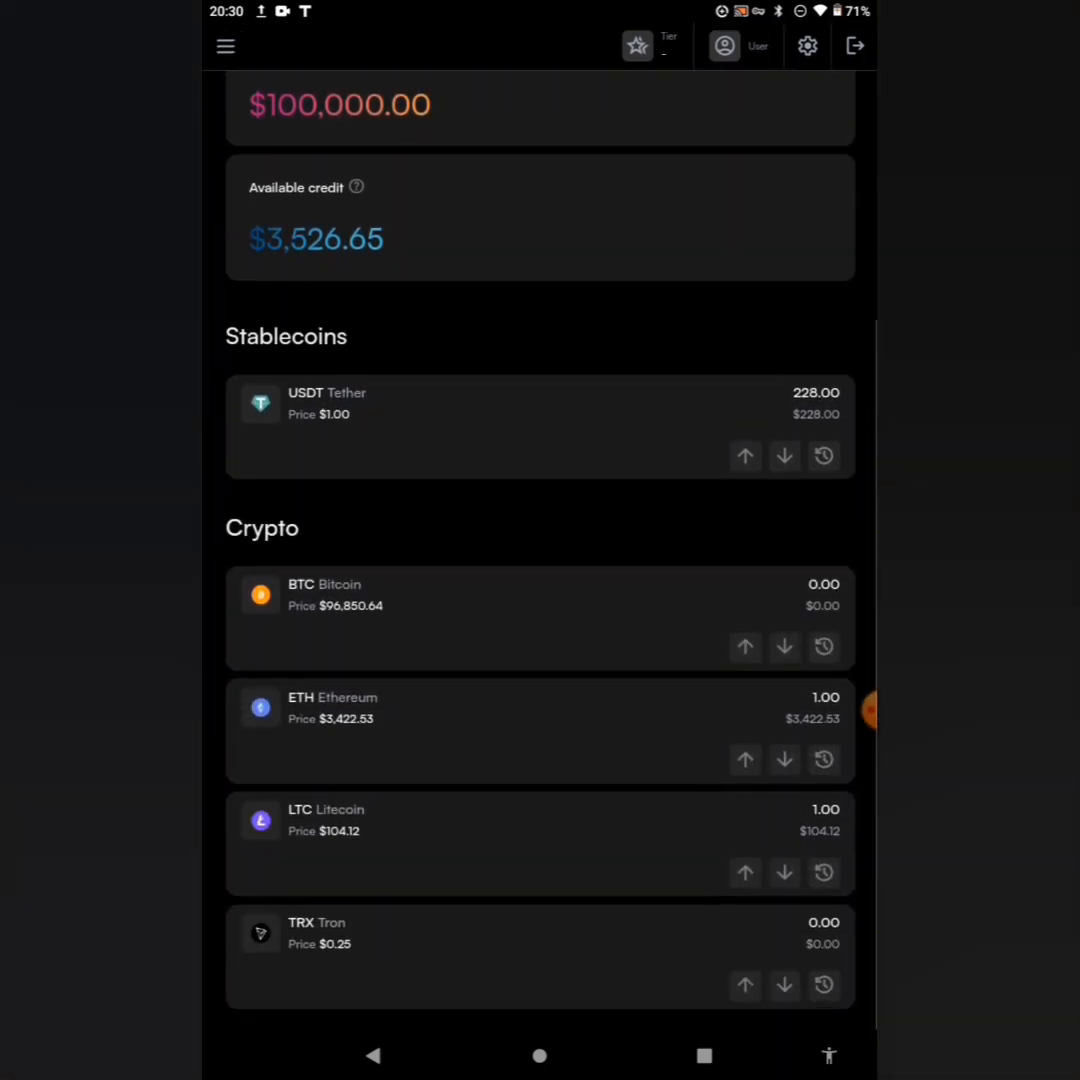